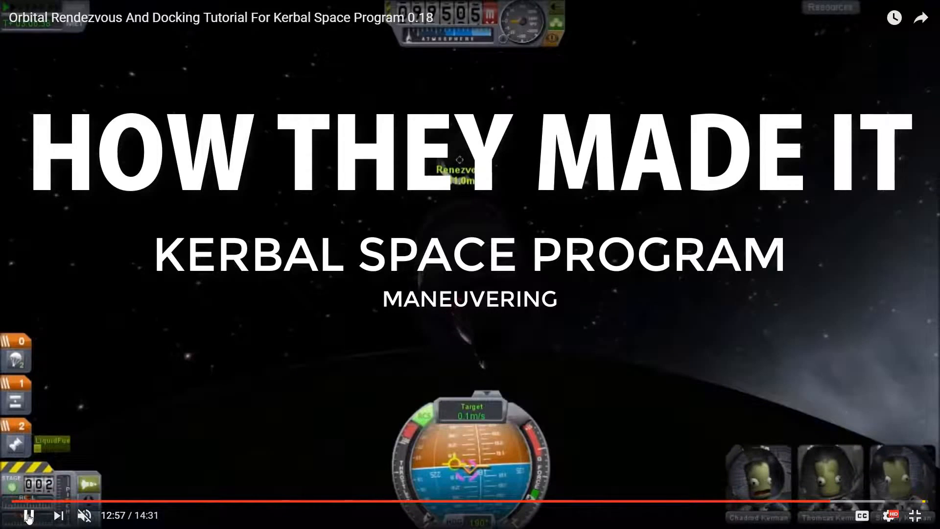
# - Pause the reference video and return to the empty KerbalSpaceDocking Unity scene
pyautogui.click(27, 515)
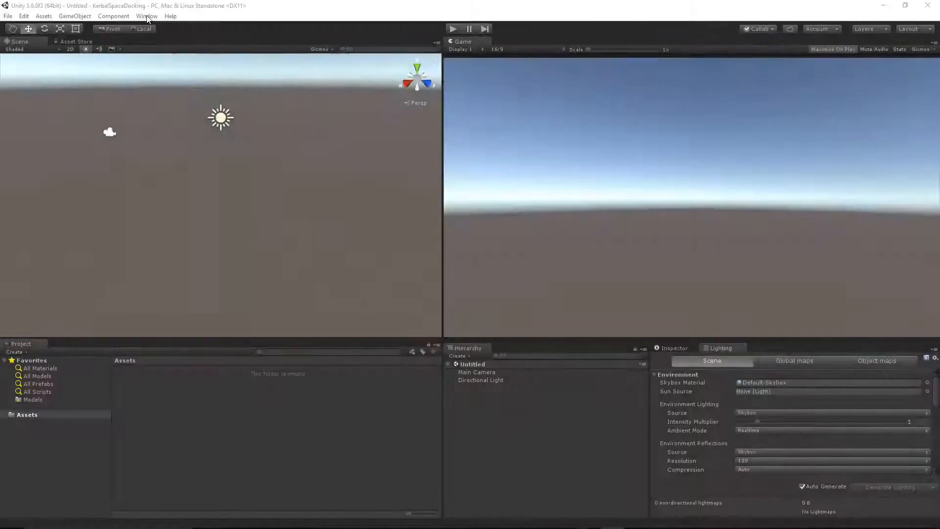
# - Import the Skybox Volume 2 nebula and Destructor Spaceship packages from the Asset Store
pyautogui.click(147, 16)
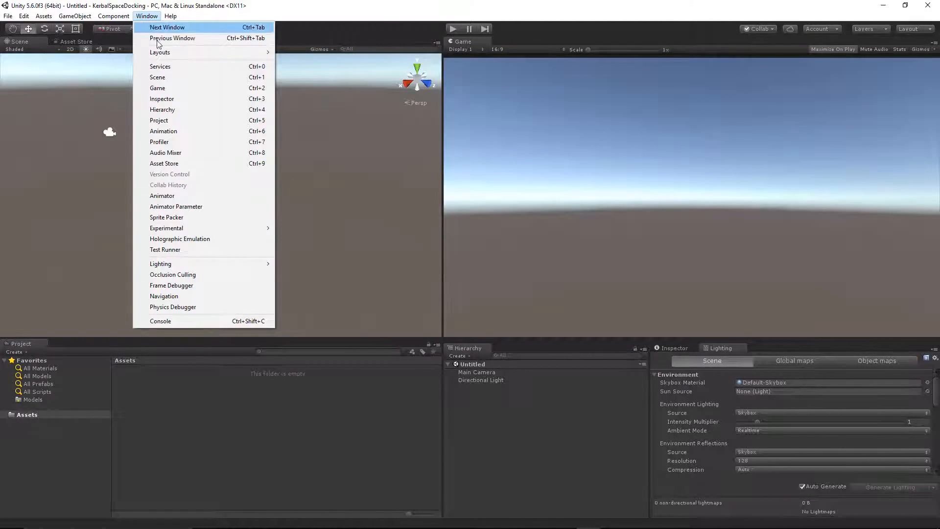
pyautogui.click(163, 163)
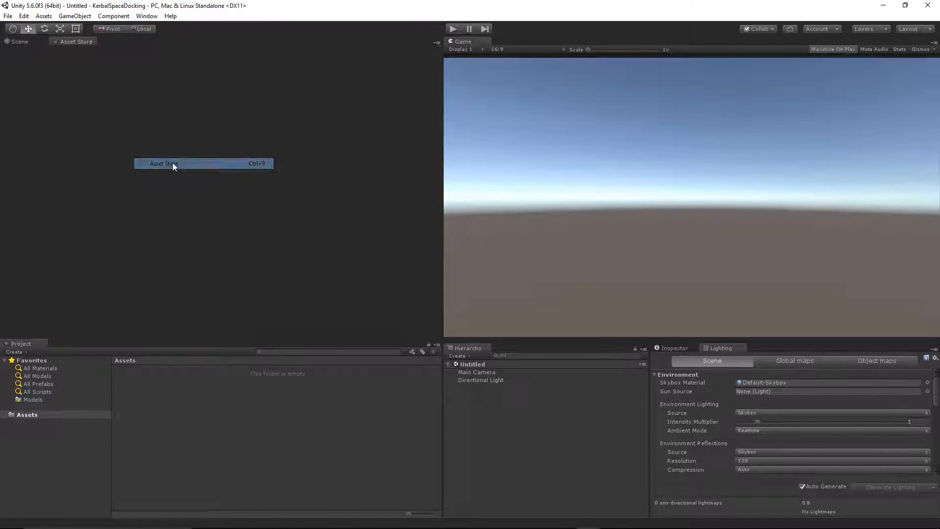
pyautogui.click(163, 164)
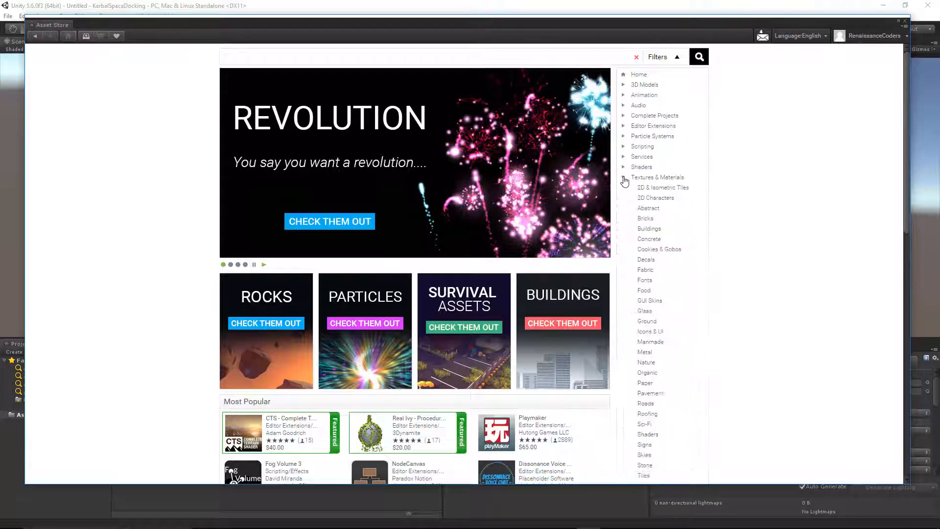
pyautogui.scroll(-3)
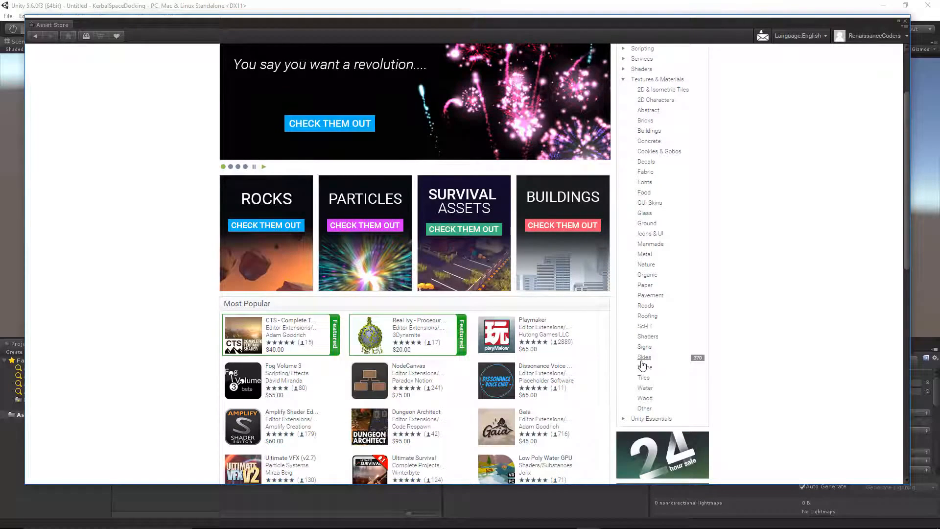
pyautogui.click(644, 357)
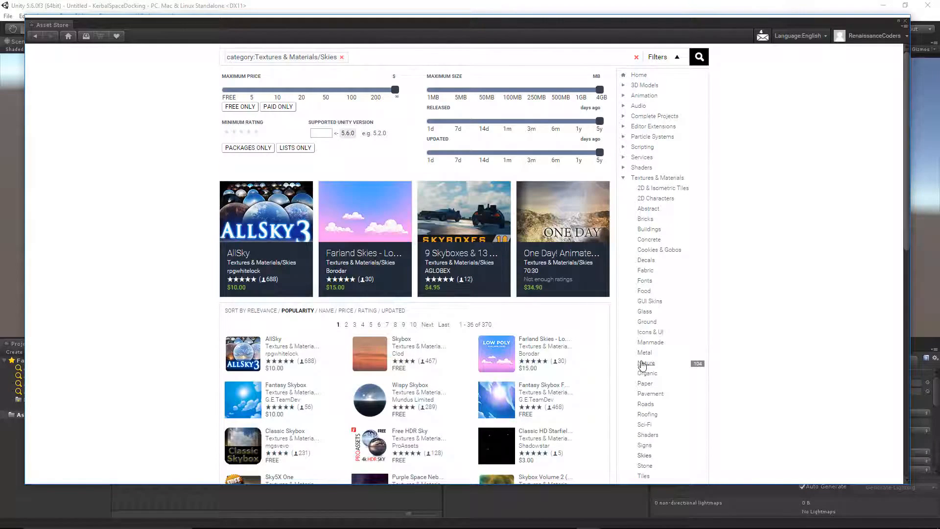
pyautogui.scroll(-3)
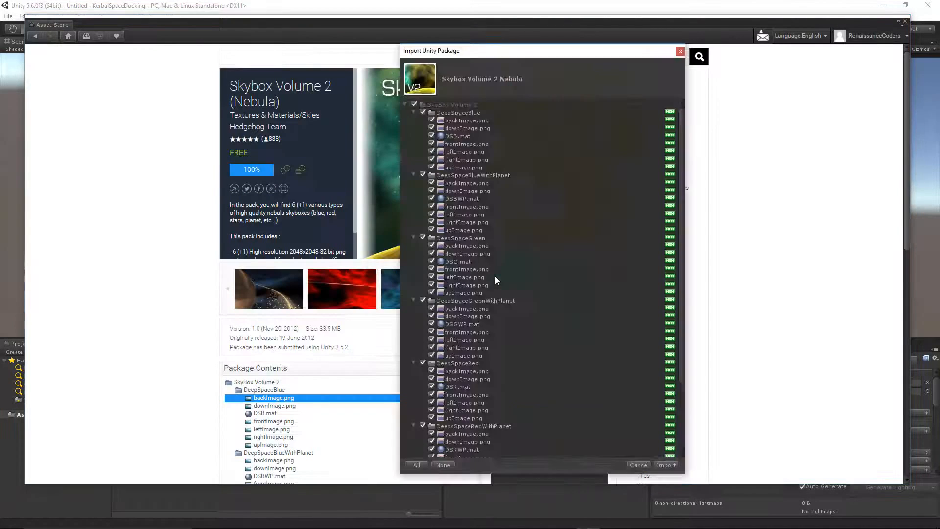
pyautogui.click(666, 465)
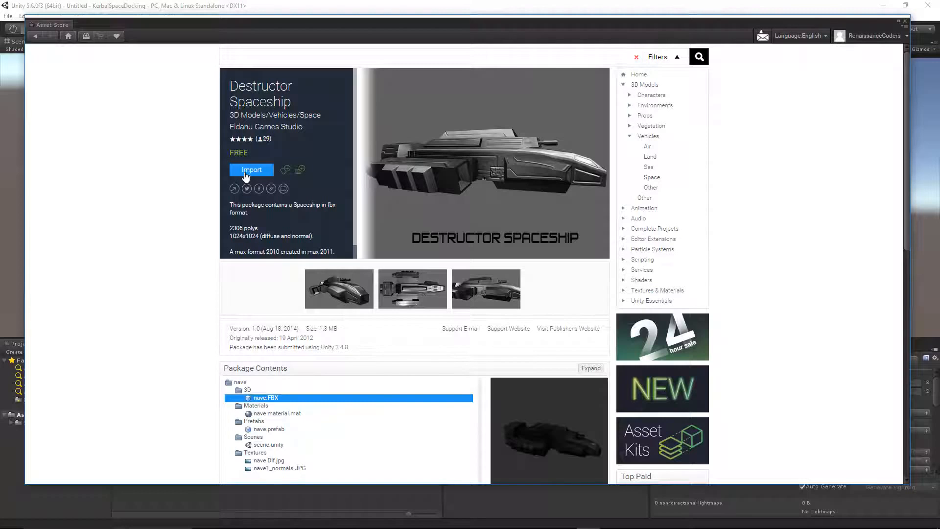
pyautogui.click(251, 170)
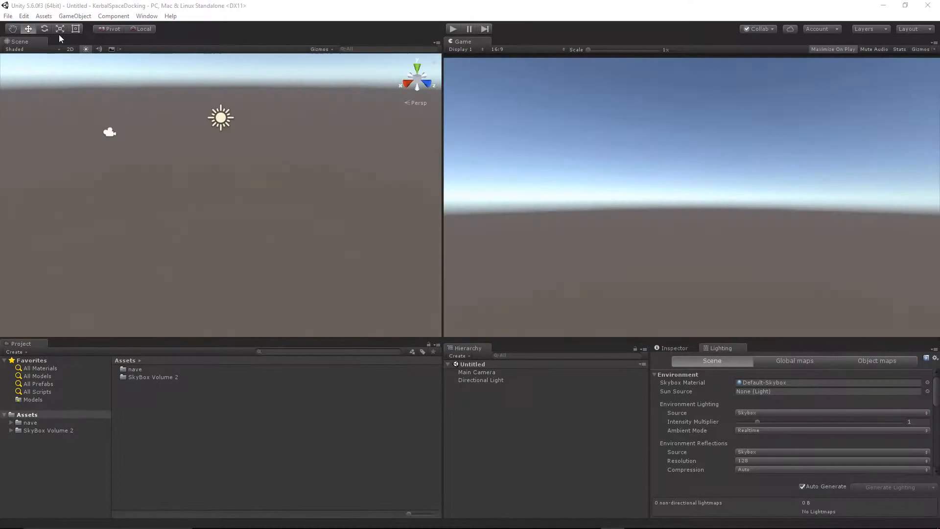
# - Import the ParticleSystems package without CrossPlatformInput, Utility and Scripts
pyautogui.click(43, 16)
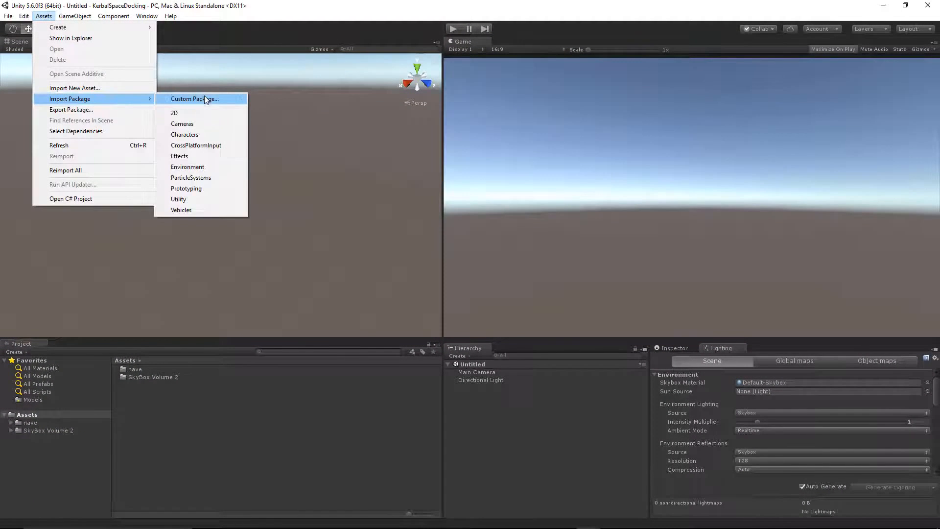
pyautogui.moveTo(200, 167)
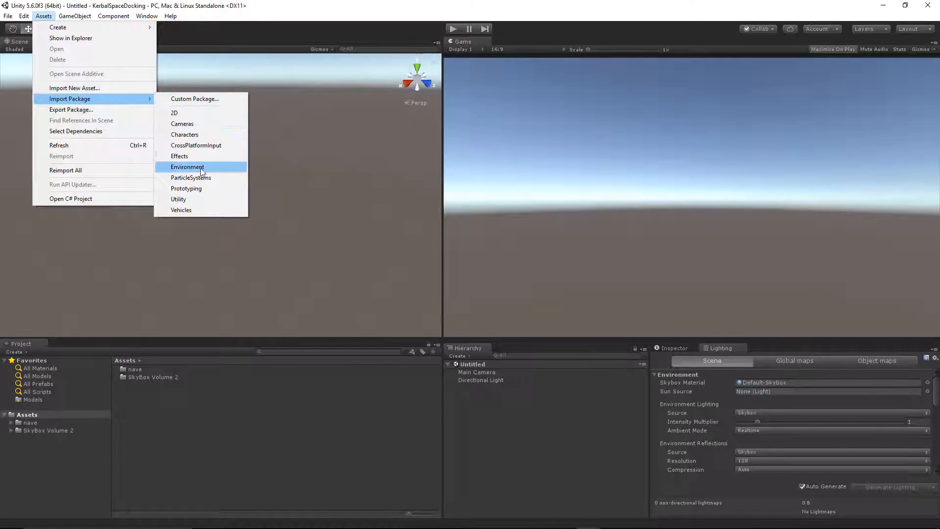
pyautogui.moveTo(190, 177)
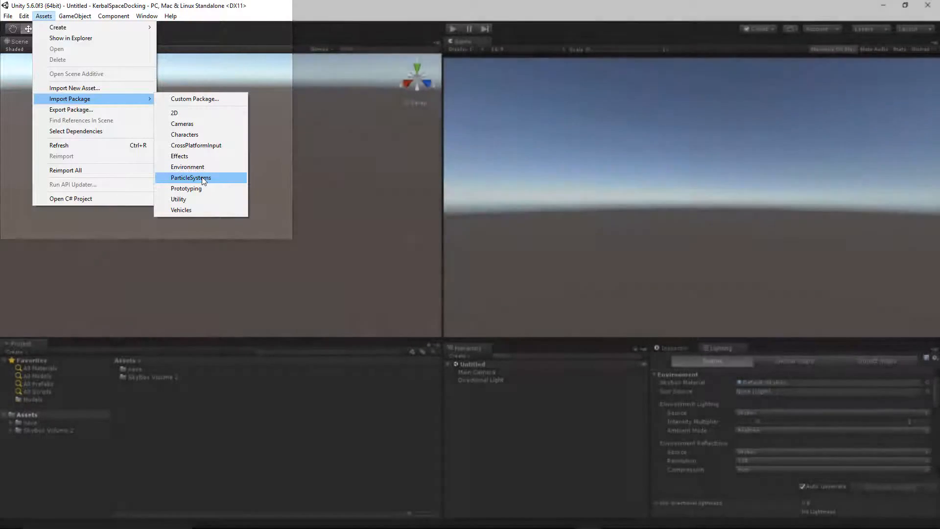
pyautogui.click(191, 177)
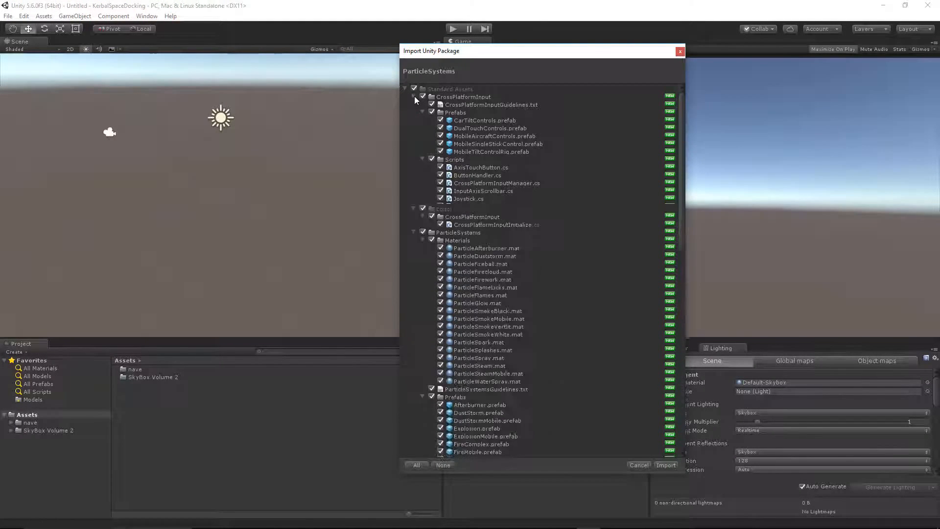
pyautogui.click(414, 96)
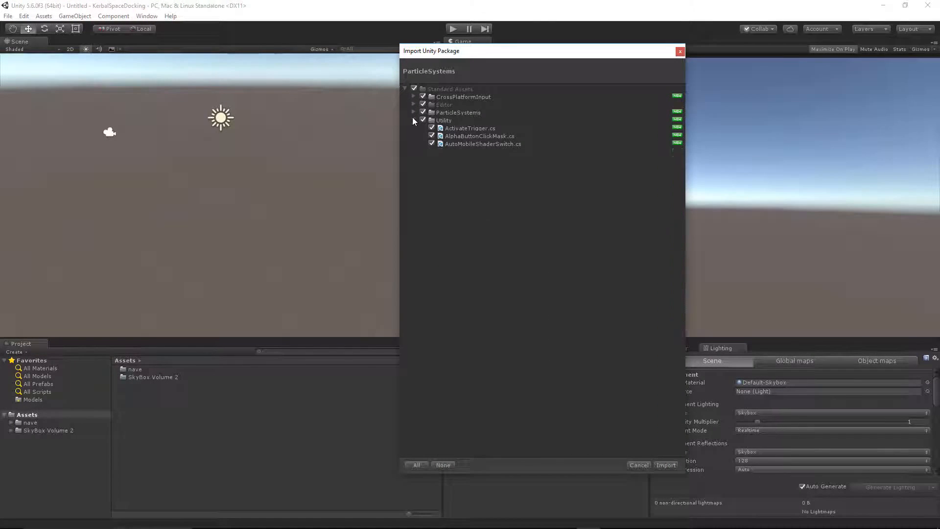
pyautogui.click(414, 120)
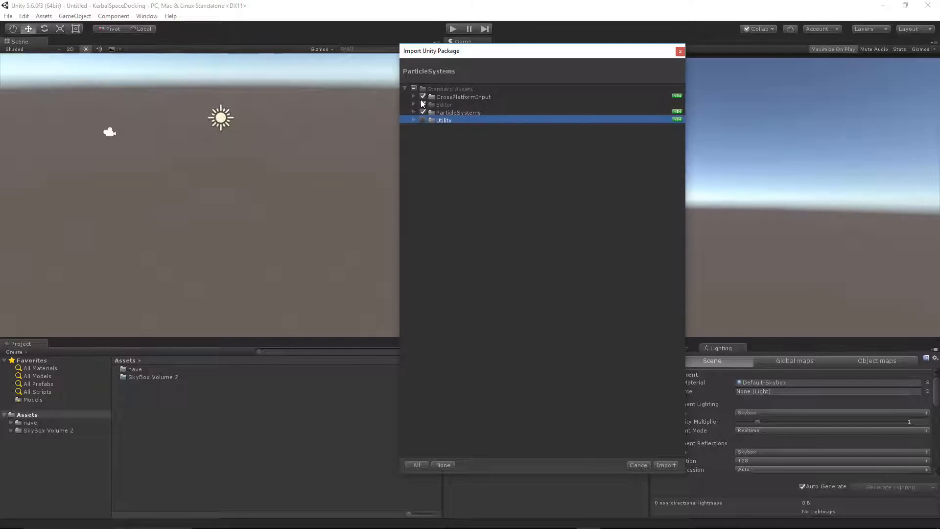
pyautogui.click(413, 112)
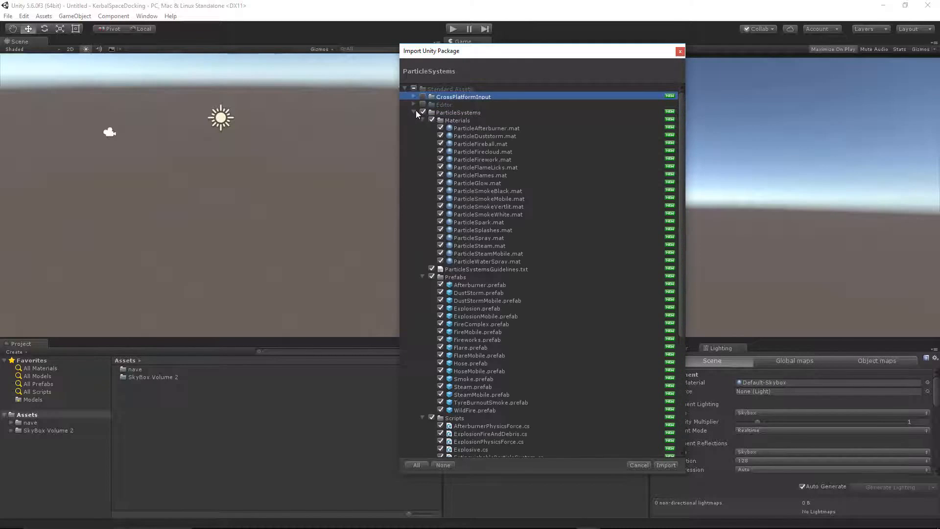
pyautogui.click(422, 120)
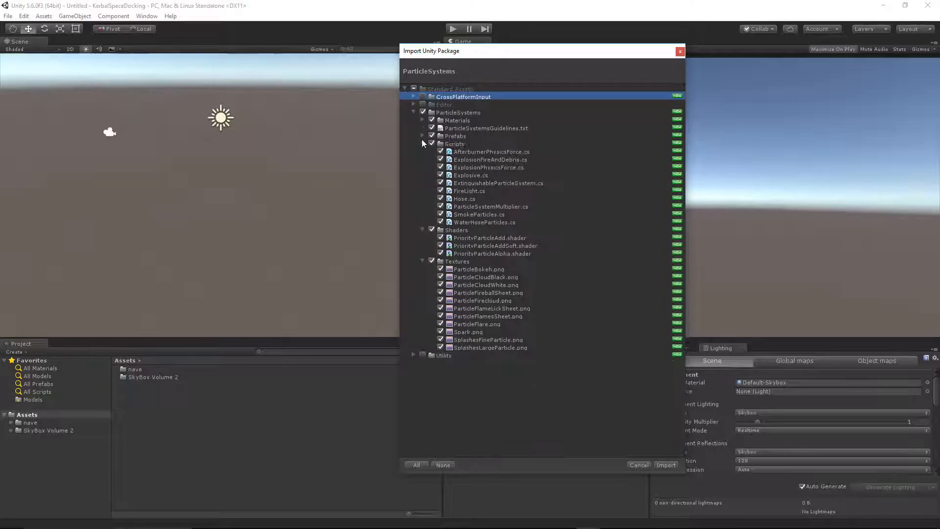
pyautogui.click(422, 144)
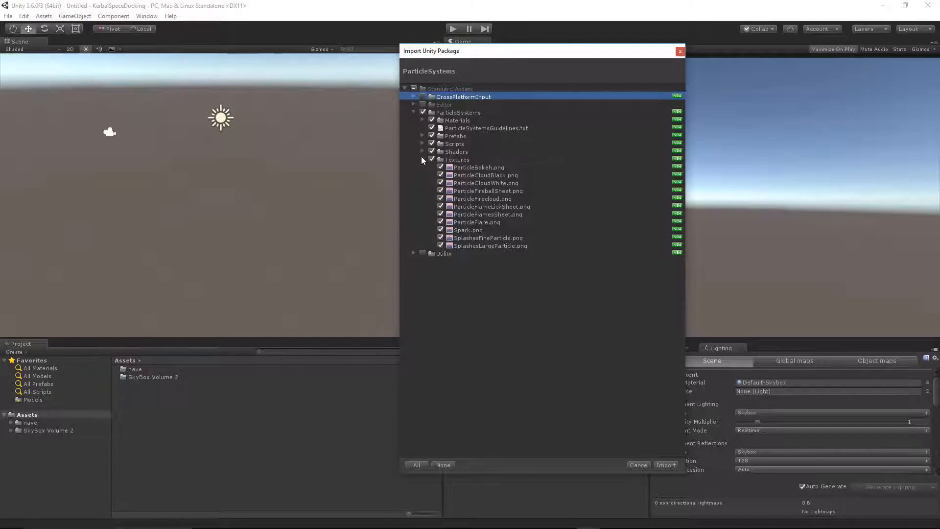
pyautogui.click(422, 160)
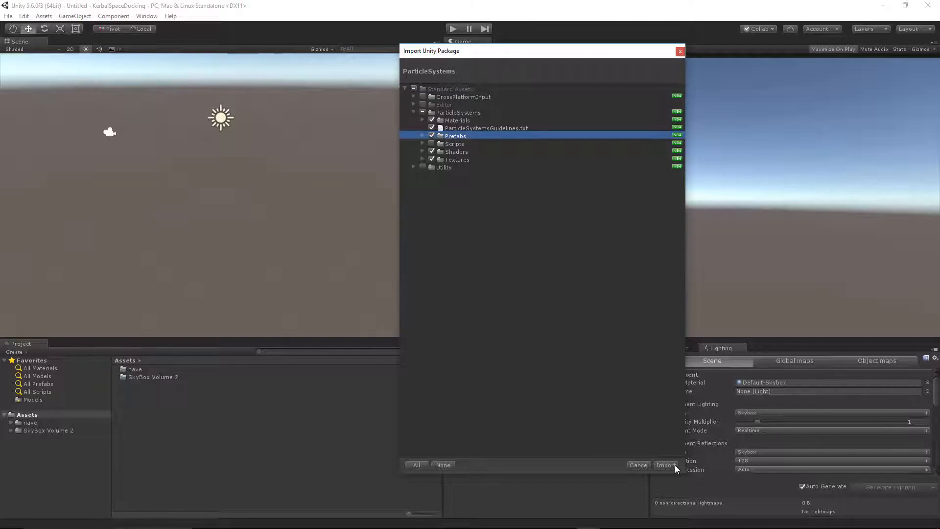
pyautogui.click(666, 465)
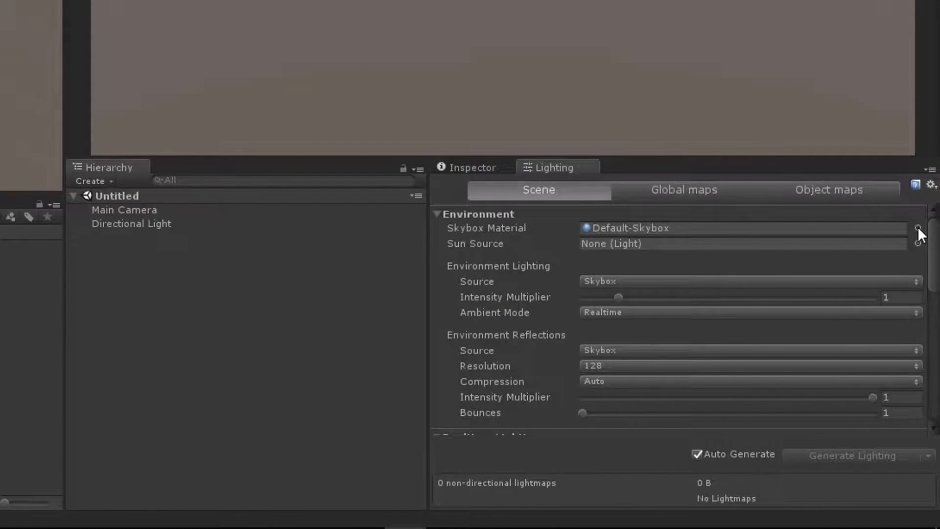
# - Set the Lighting skybox material to DSBWP after briefly trying DSB
pyautogui.click(916, 227)
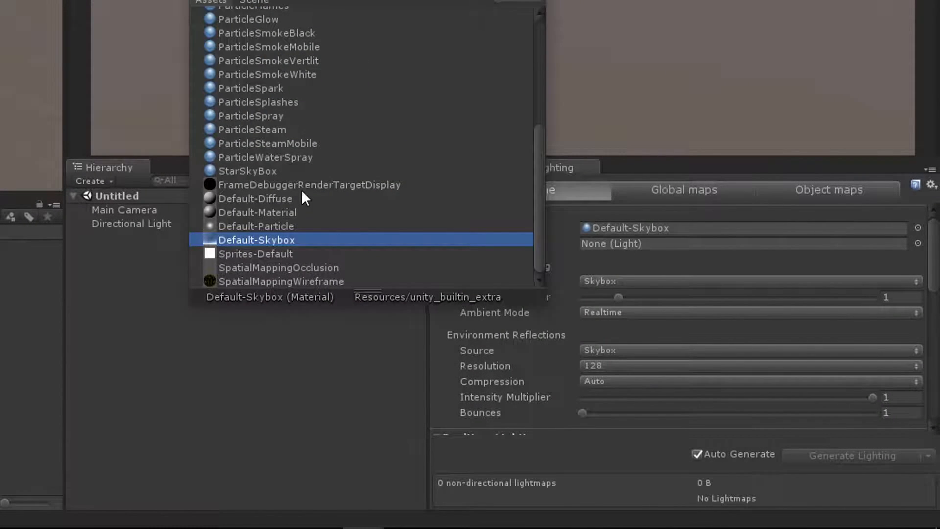
pyautogui.click(229, 27)
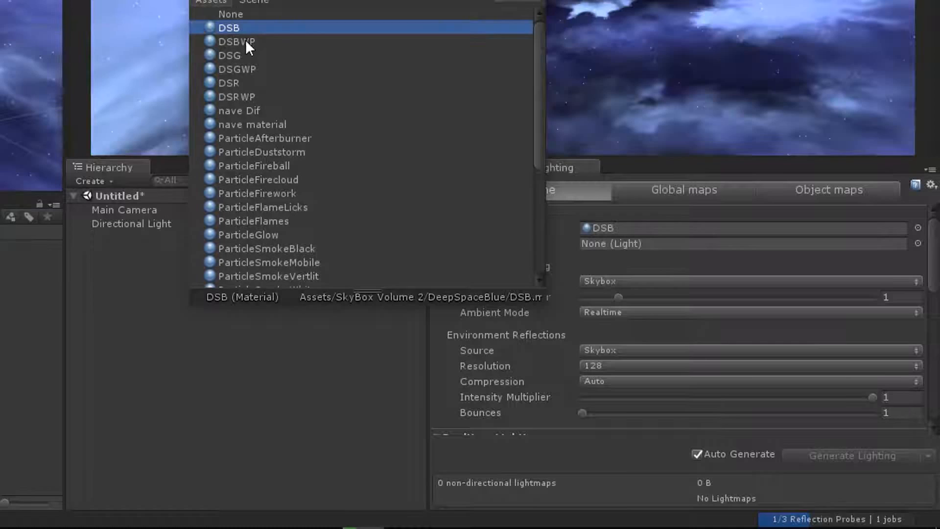
pyautogui.click(237, 41)
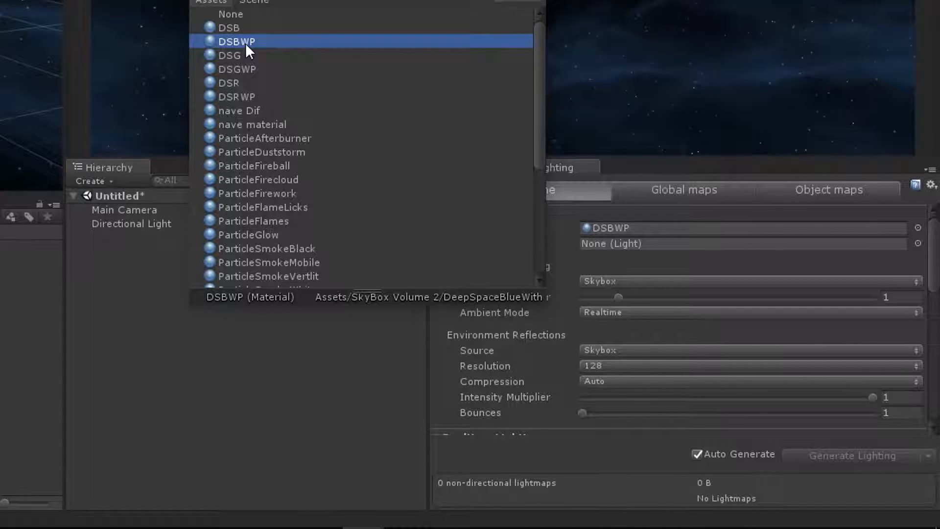
pyautogui.click(236, 40)
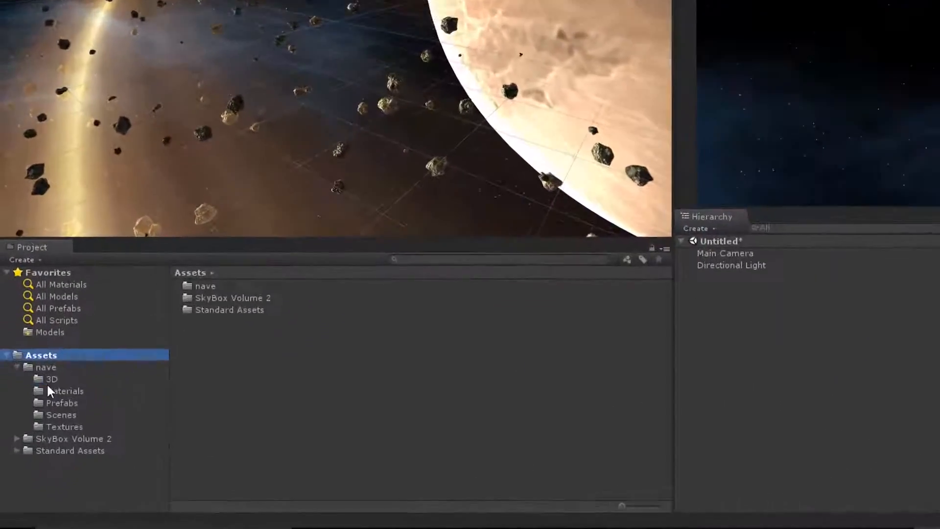
# - Place the nave prefab from Assets/nave/Prefabs into the scene as Ship
pyautogui.click(63, 402)
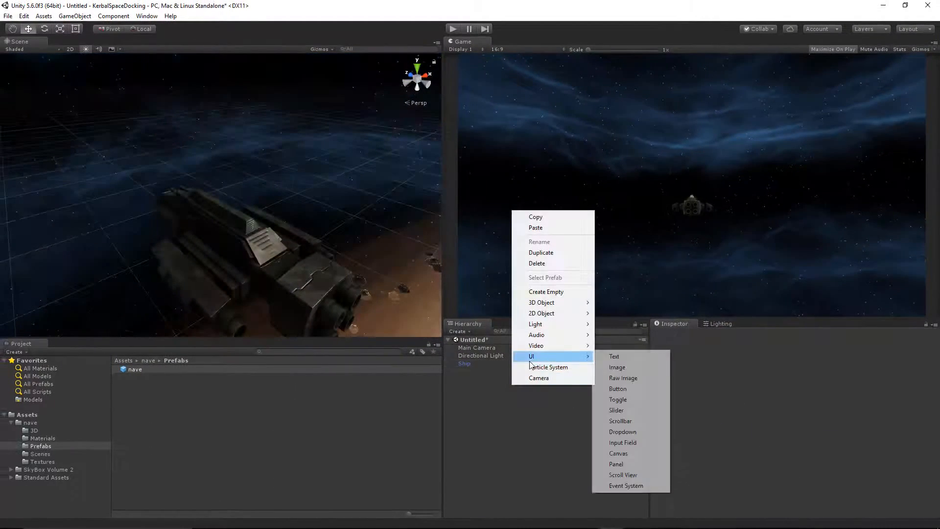
pyautogui.moveTo(617, 367)
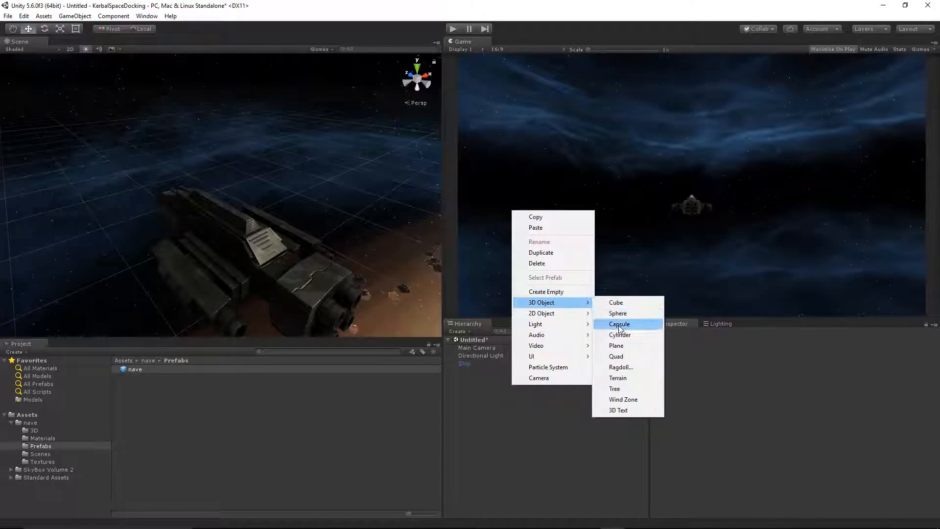
pyautogui.moveTo(618, 313)
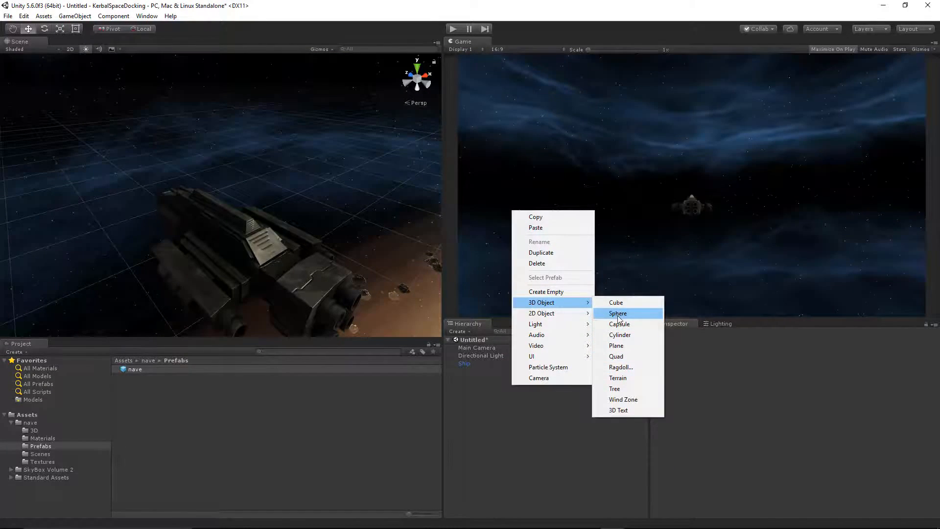
# - Create a 0.1-scale sphere and duplicate it into eleven markers around the hull
pyautogui.click(618, 313)
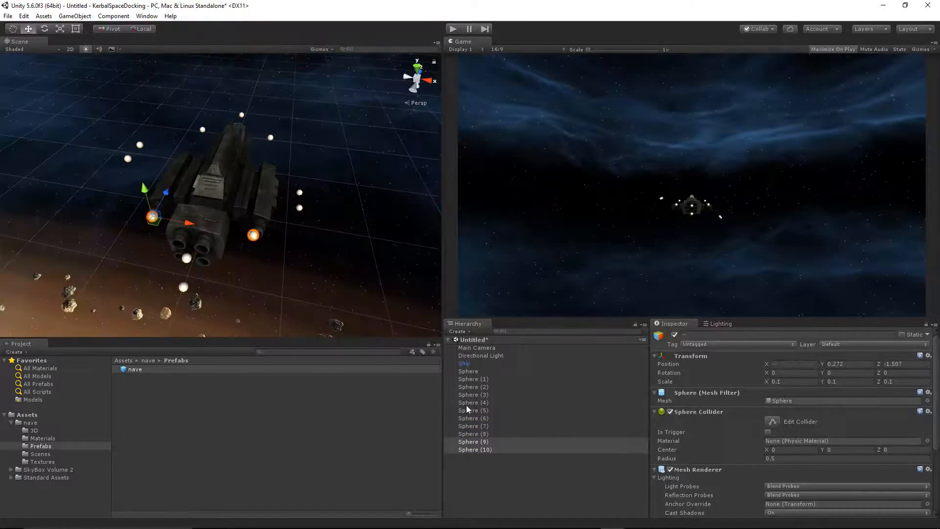
pyautogui.moveTo(240, 210); pyautogui.dragTo(222, 192)
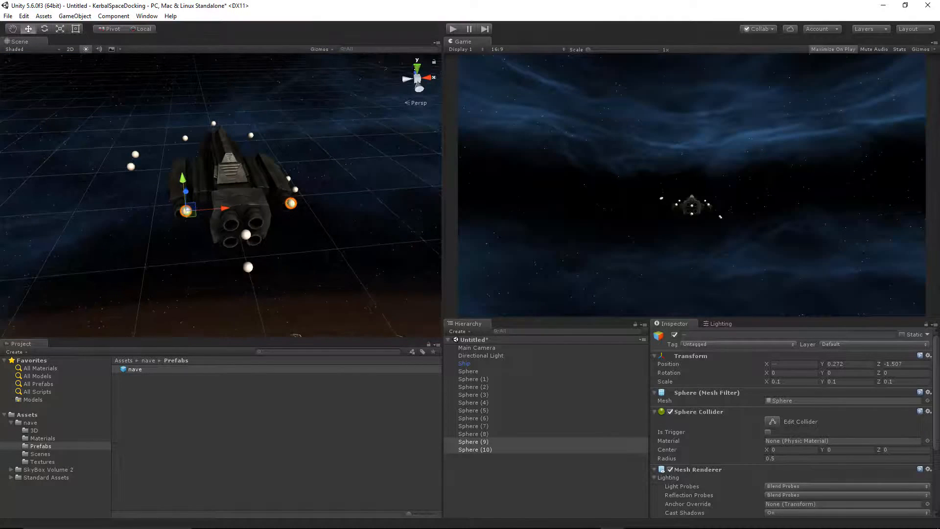
pyautogui.click(468, 371)
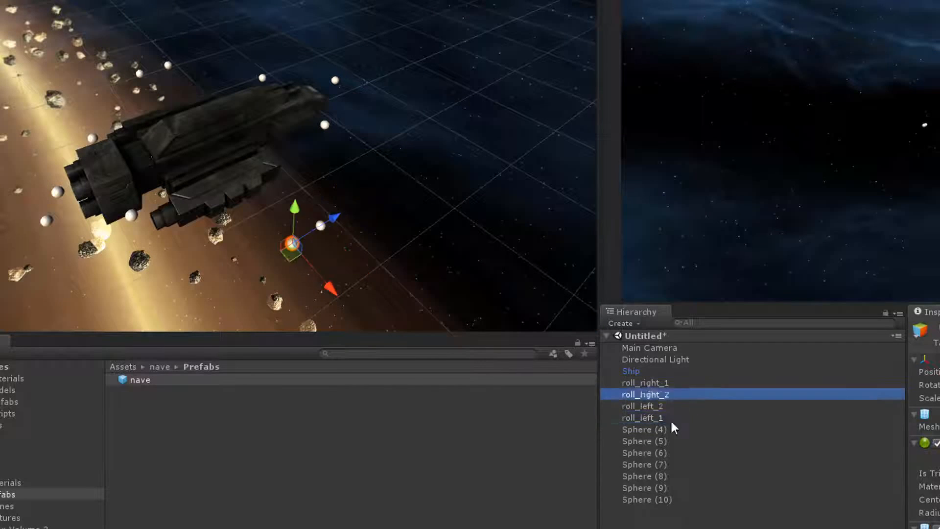
# - Rename the spheres as roll, pitch, yaw and main_forward thrusters and parent them to Ship
pyautogui.click(642, 406)
pyautogui.write('yaw_right_1')
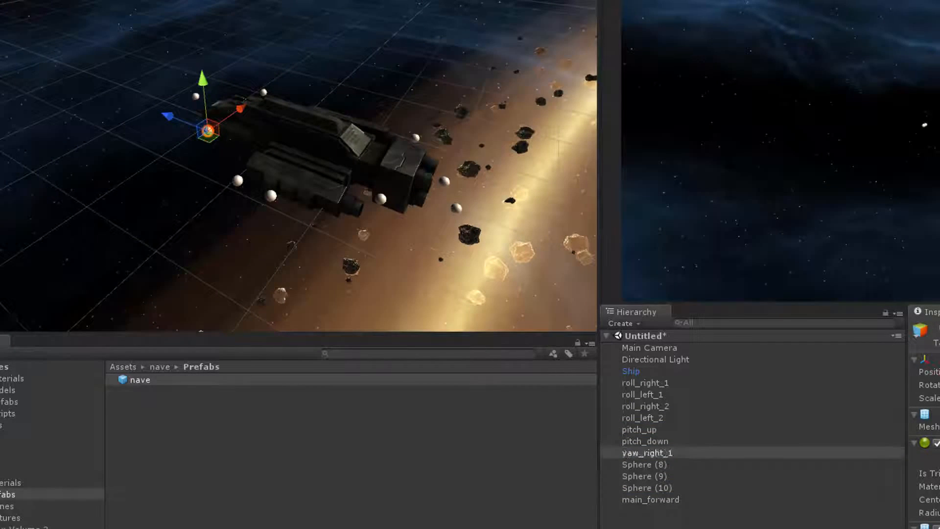
pyautogui.click(644, 475)
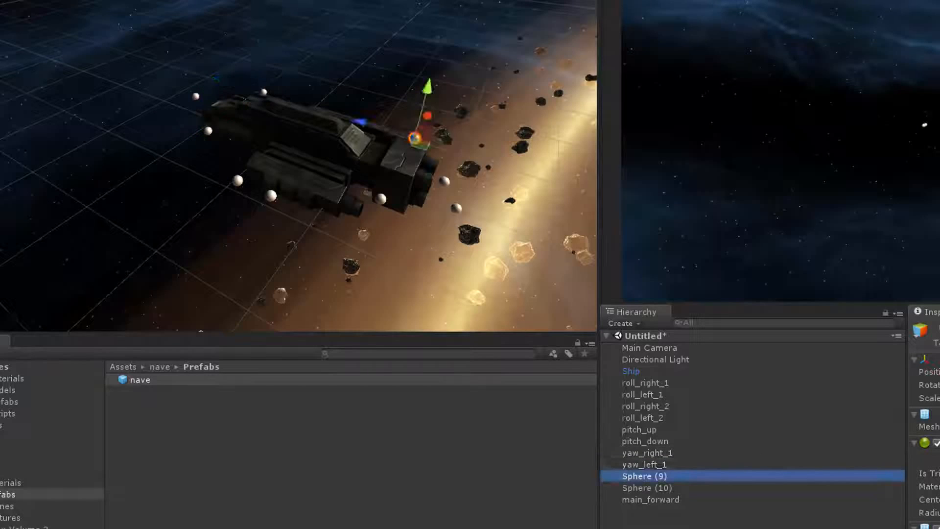
pyautogui.click(646, 382)
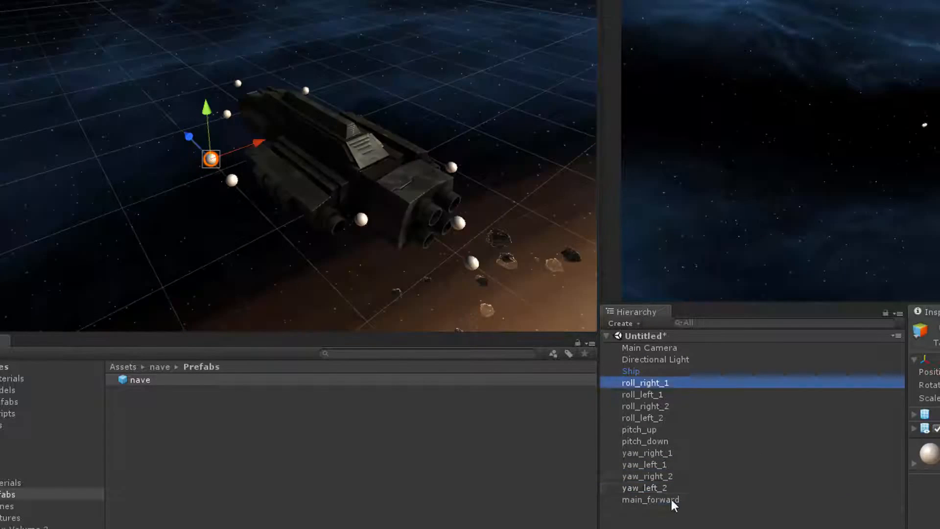
pyautogui.click(660, 499)
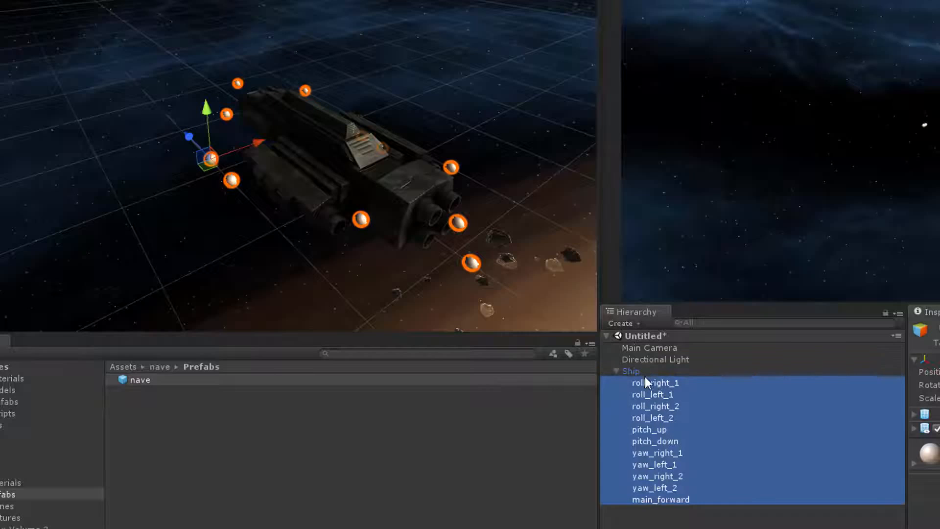
pyautogui.click(655, 382)
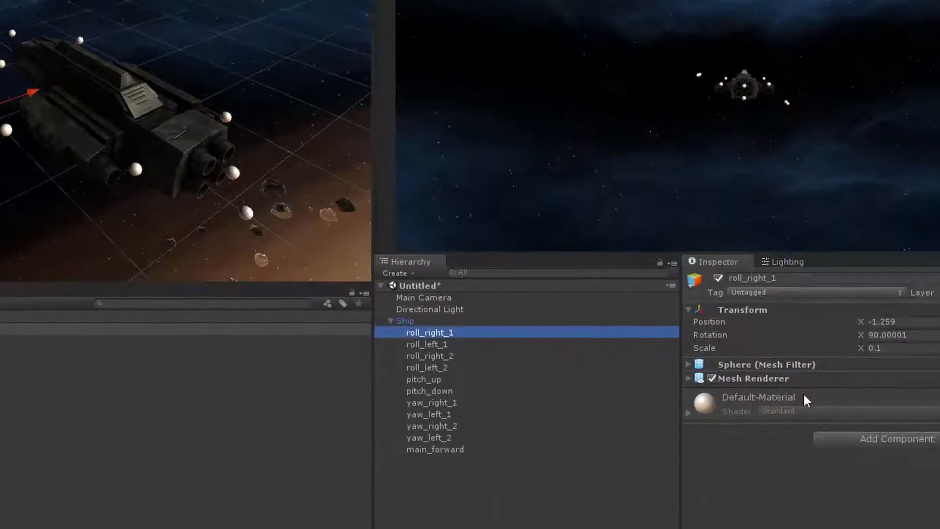
# - Add a Particle System to roll_right_1 using the ParticleFirework renderer material
pyautogui.click(896, 438)
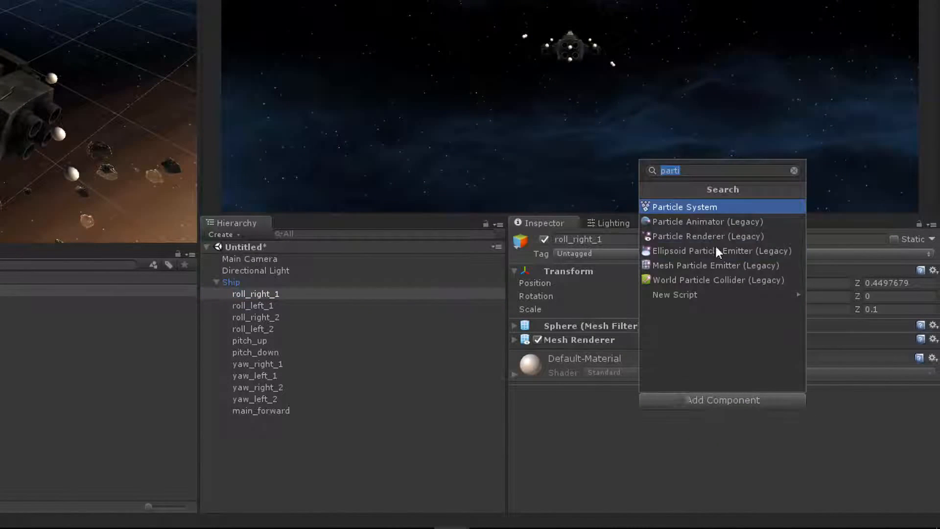
pyautogui.click(685, 206)
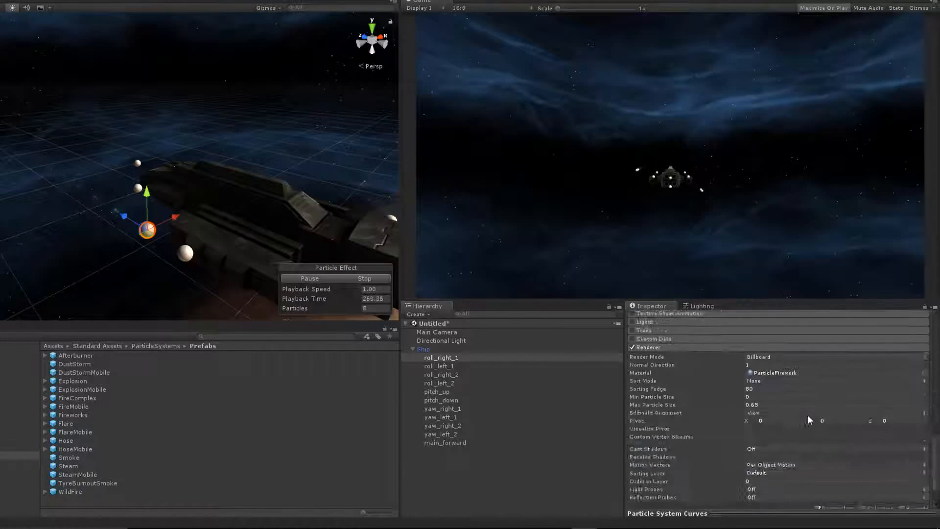
# - Paste the Particle System onto the remaining thrusters and check pitch_up and pitch_down
pyautogui.click(441, 358)
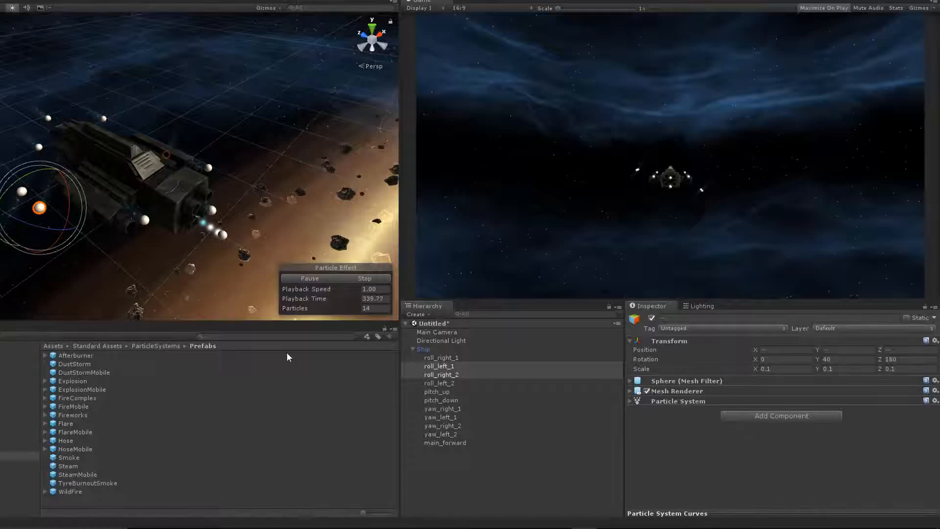
pyautogui.click(436, 391)
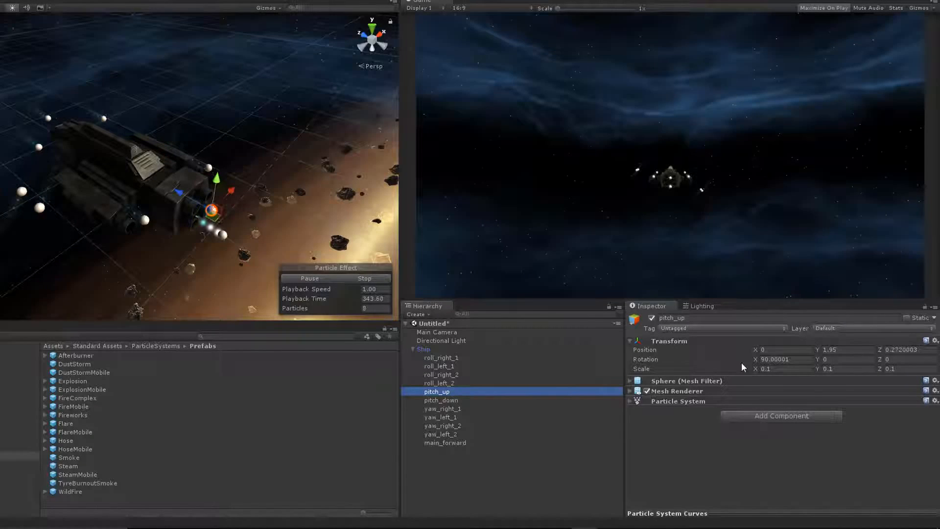
pyautogui.click(780, 350)
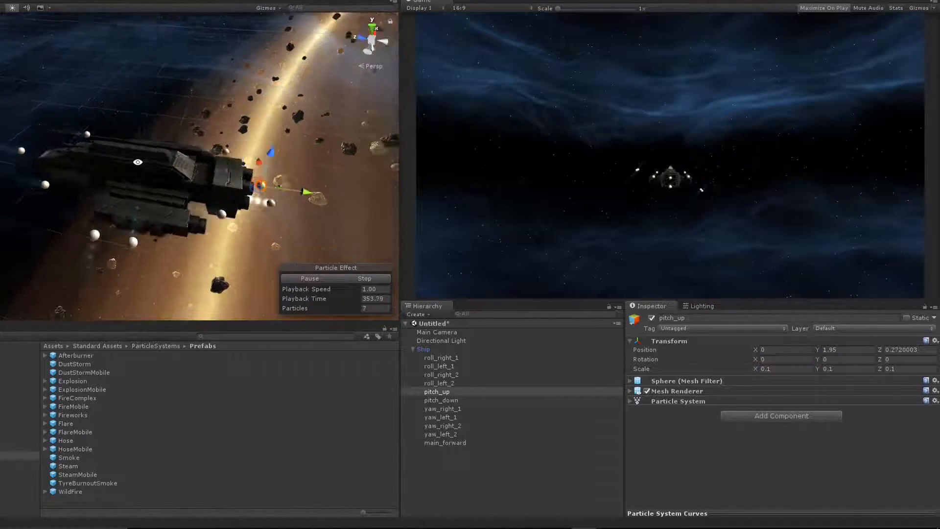
pyautogui.click(441, 400)
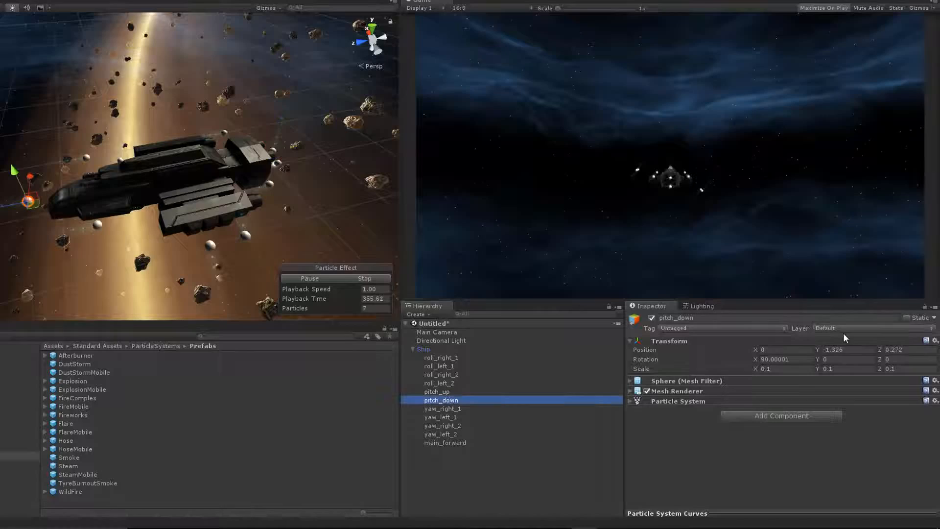
pyautogui.click(424, 348)
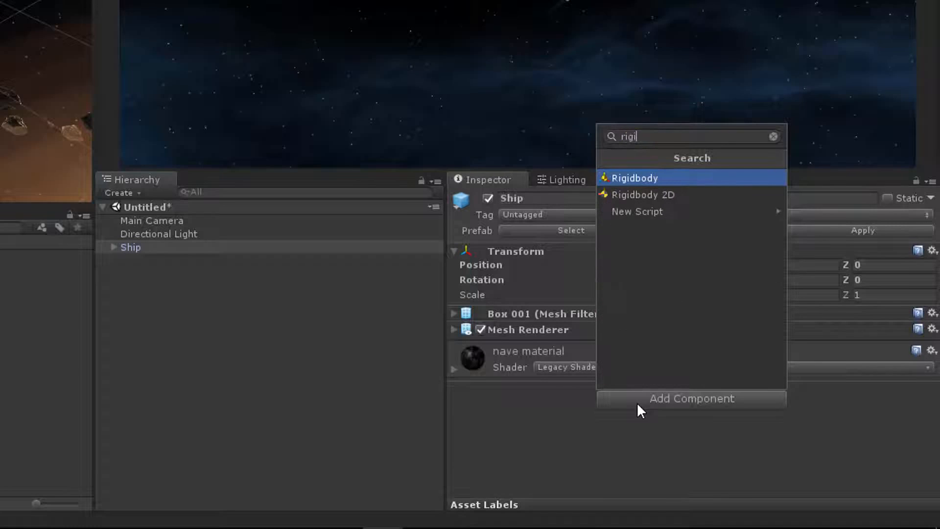
# - Add a Rigidbody to Ship: mass 100, drag 0.5, angular drag 0.1, gravity off
pyautogui.click(634, 177)
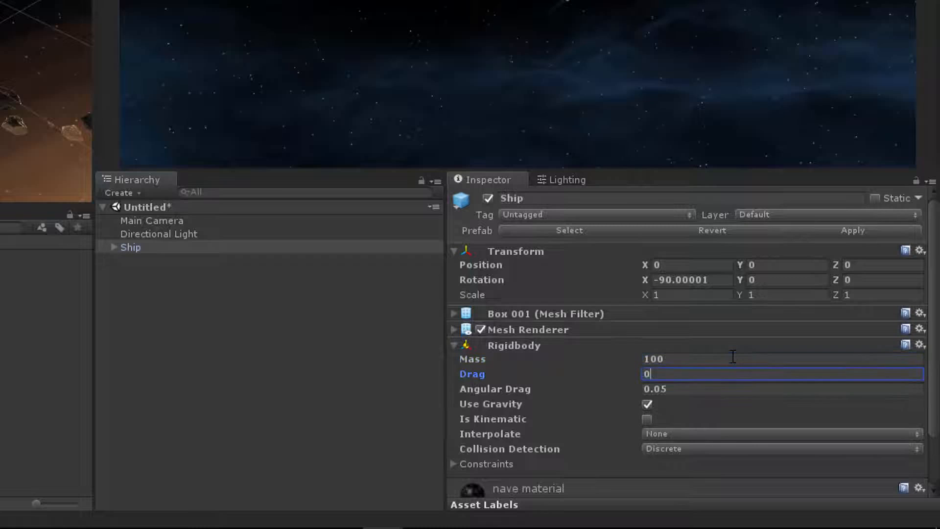
pyautogui.press('Tab')
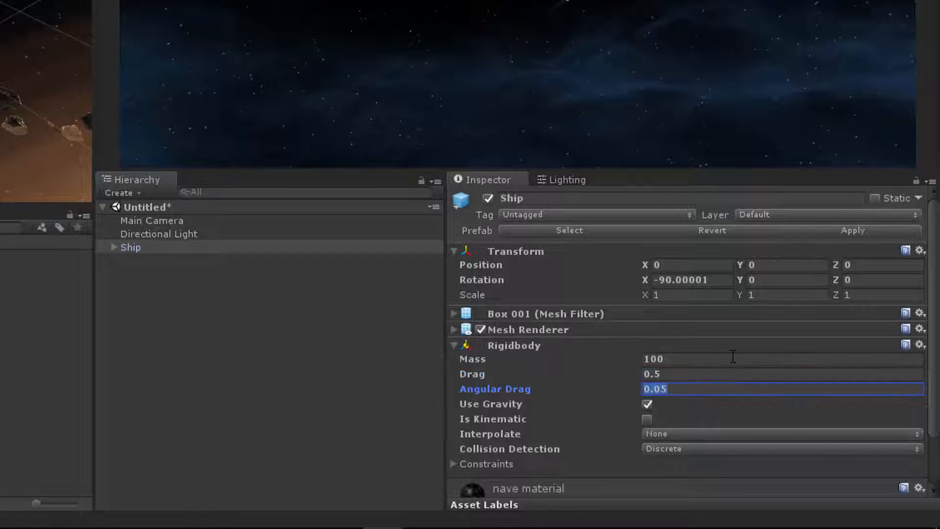
pyautogui.write('0.1')
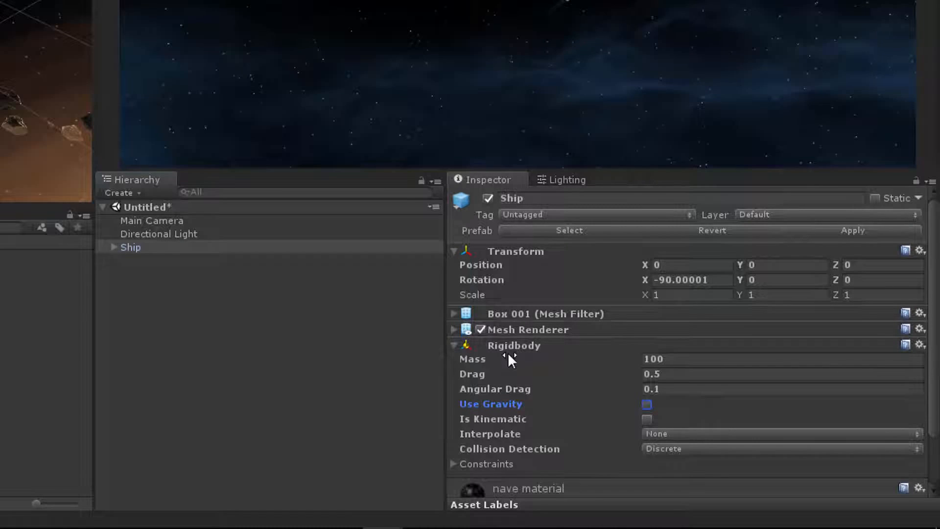
# - Save the current scene as test.unity in the project's Assets folder
pyautogui.click(10, 20)
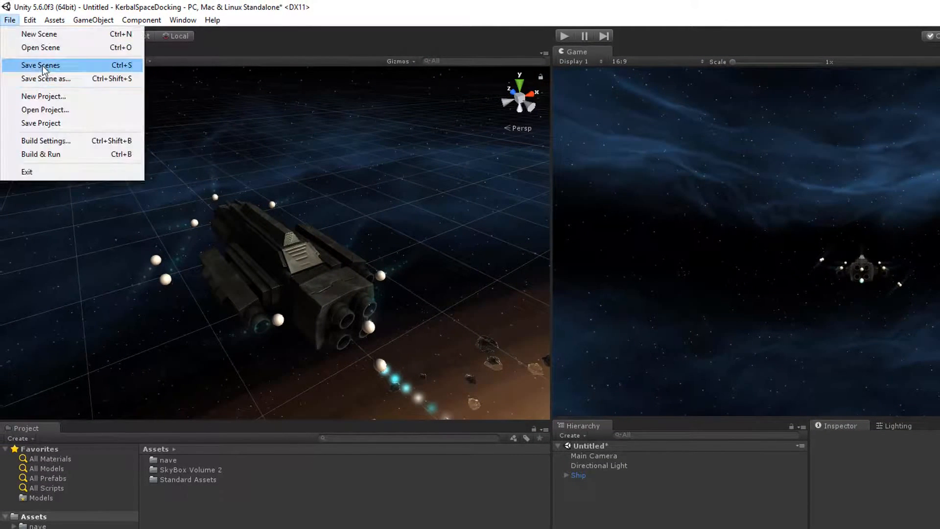
pyautogui.click(40, 65)
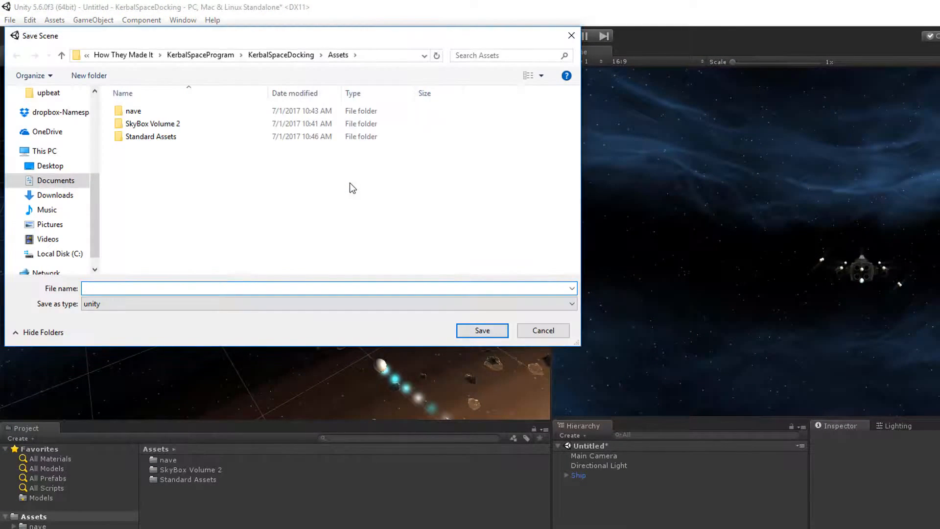
pyautogui.write('test')
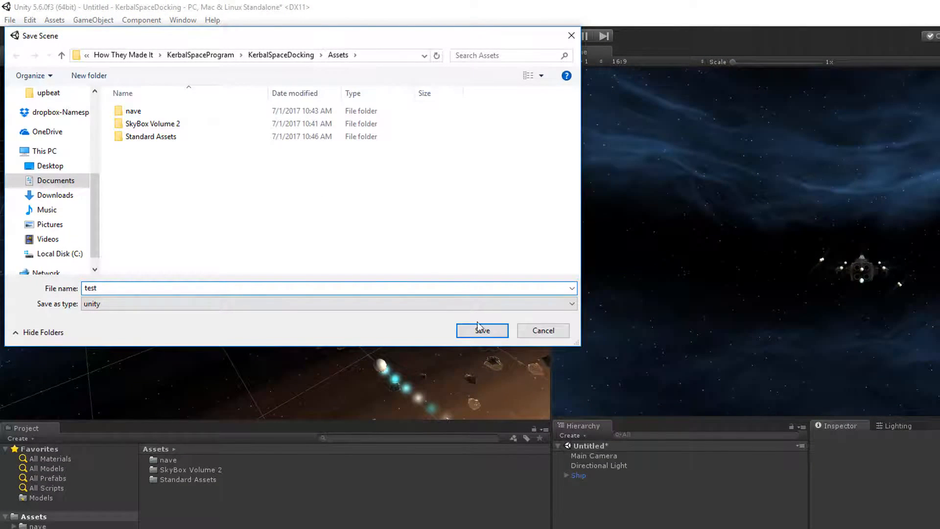
pyautogui.click(482, 331)
pyautogui.write('Shi')
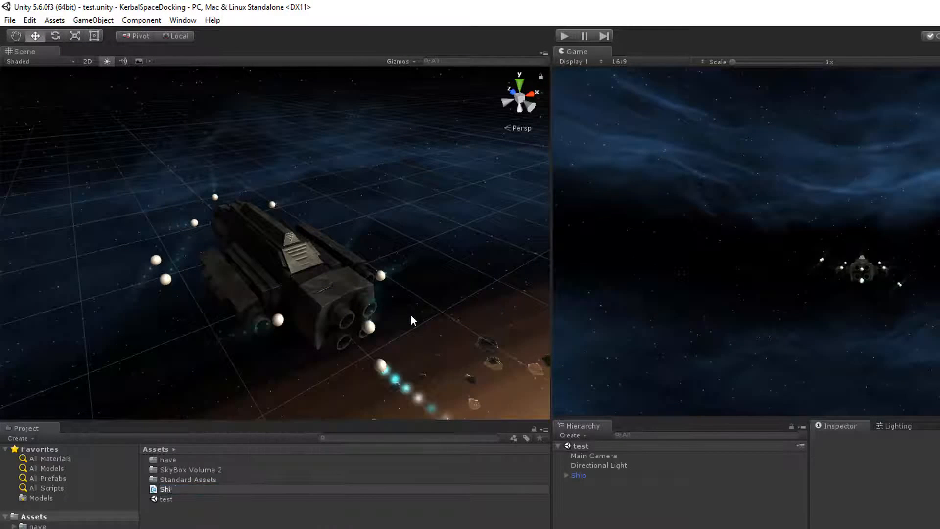
# - Create Ship, ShipCamera and ShipThruster scripts, attach Ship to the ship, check the thrusters, and open Ship.cs
pyautogui.rightClick(412, 320)
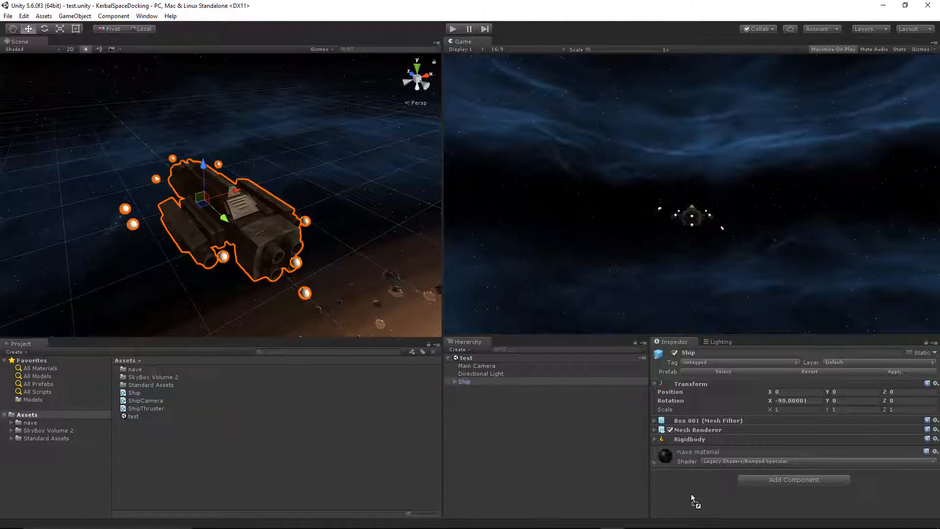
pyautogui.click(794, 479)
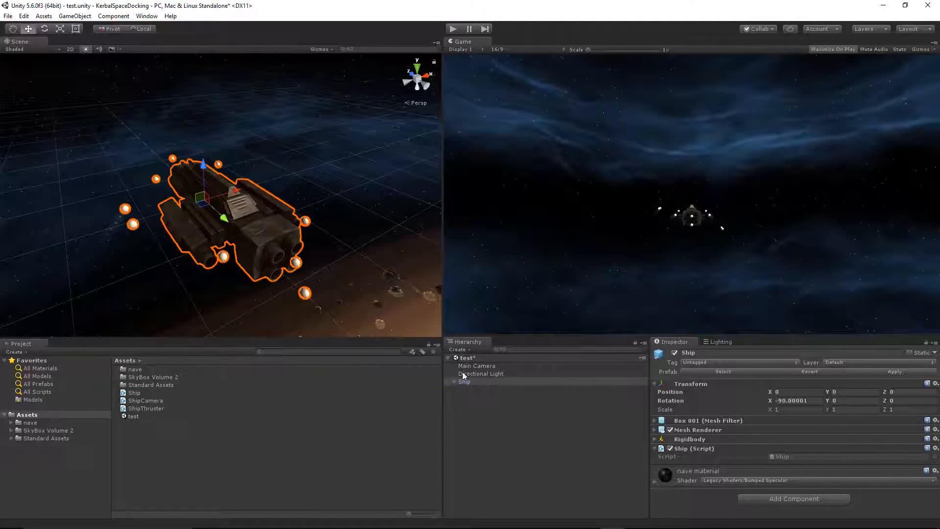
pyautogui.click(477, 366)
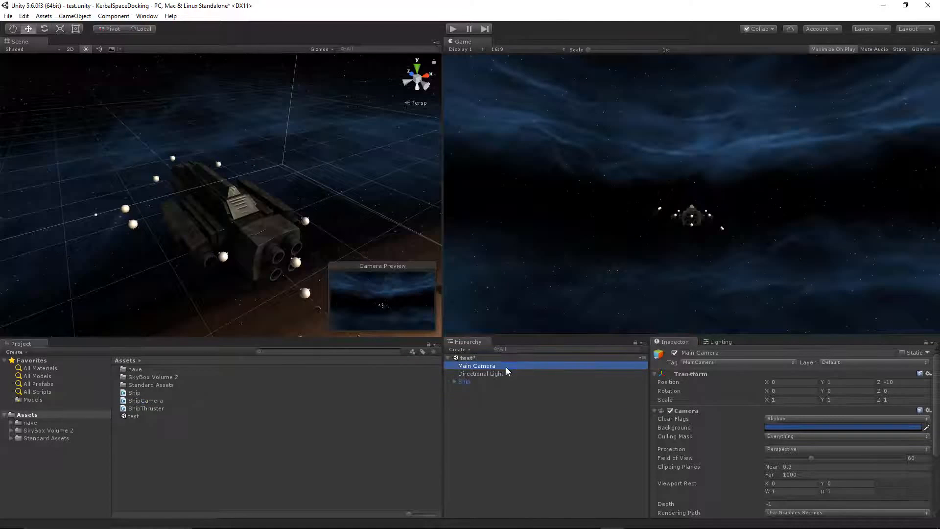
pyautogui.click(455, 381)
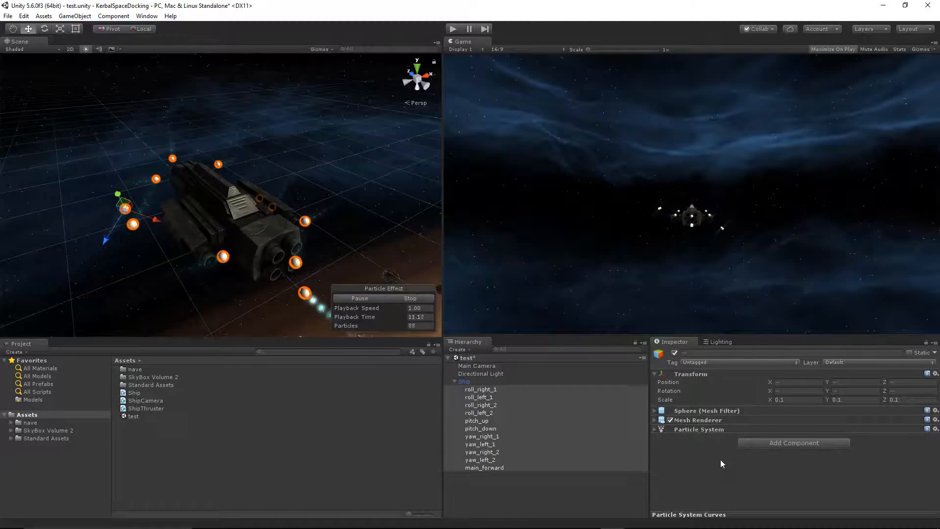
pyautogui.doubleClick(135, 392)
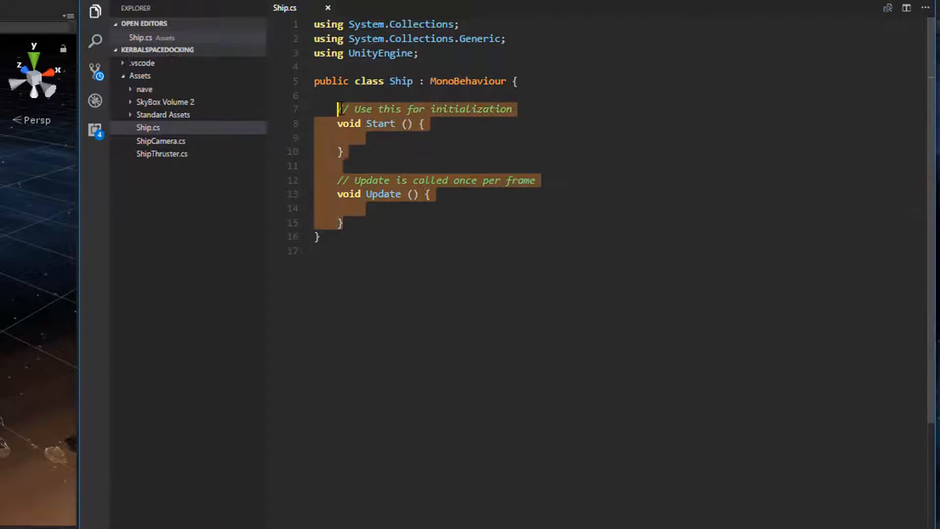
# - Replace Ship.cs's template with RollThrusters/PitchThrusters/YawThrusters classes, fields, Start, Update and empty Handle methods
pyautogui.press('Delete')
pyautogui.write('[System.Serializable')
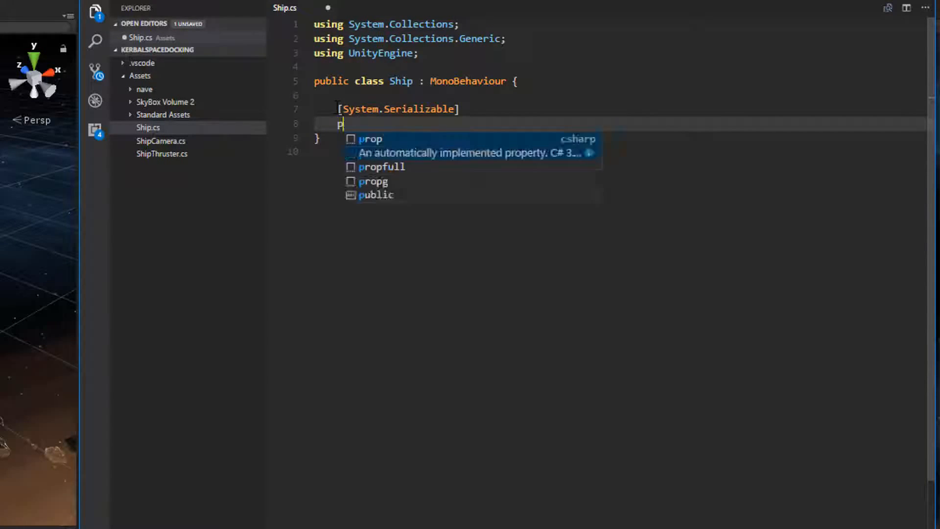
pyautogui.write('ublic class RollThrusters {')
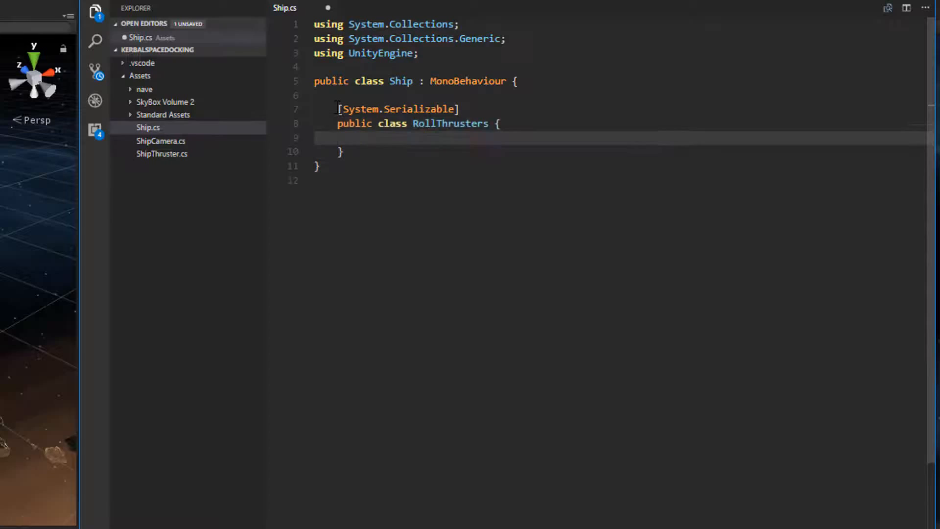
pyautogui.write('public ShipThruster right1, right2;')
pyautogui.write('public ShipThruster left1,')
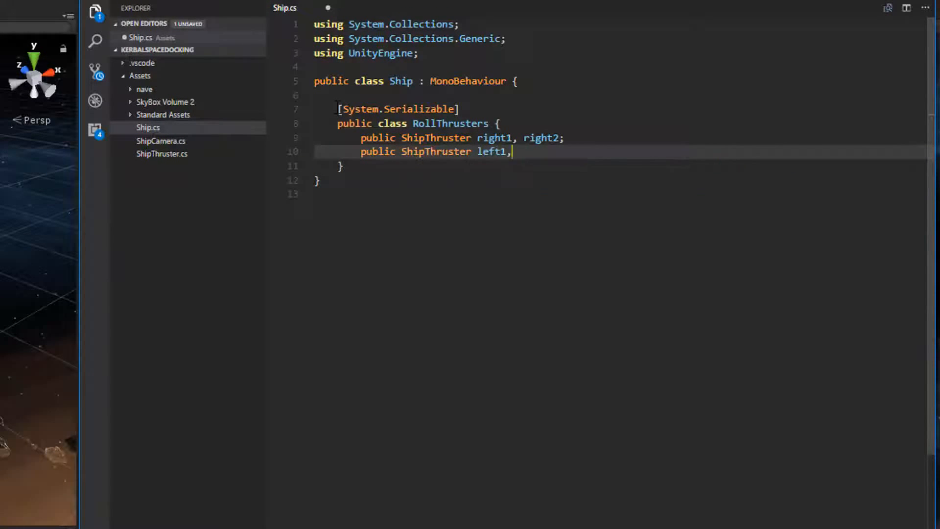
pyautogui.write('left2;')
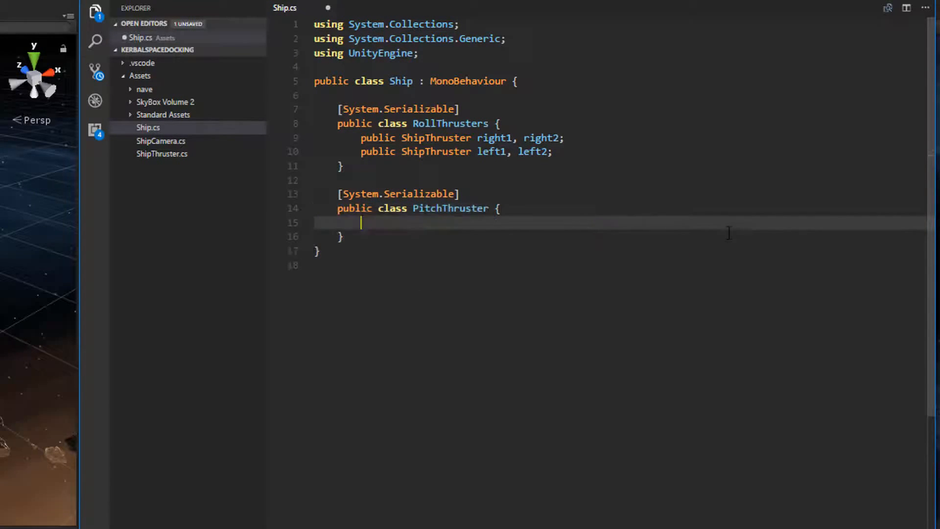
pyautogui.write('public ShipThruster mainThruster;')
pyautogui.write('forces = new Hashtable();')
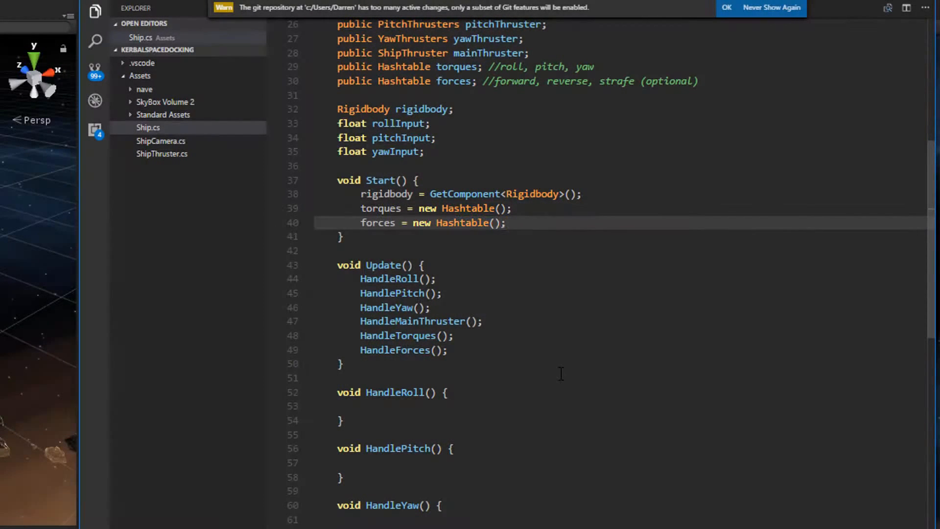
# - Write the roll, pitch, yaw and main thruster if/else blocks calling StartThrust and StopThrust
pyautogui.click(505, 222)
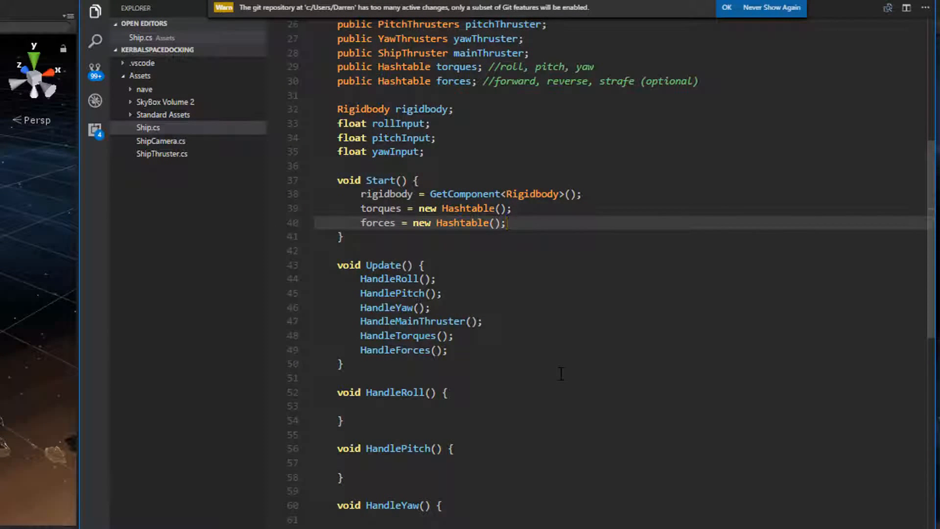
pyautogui.scroll(-3)
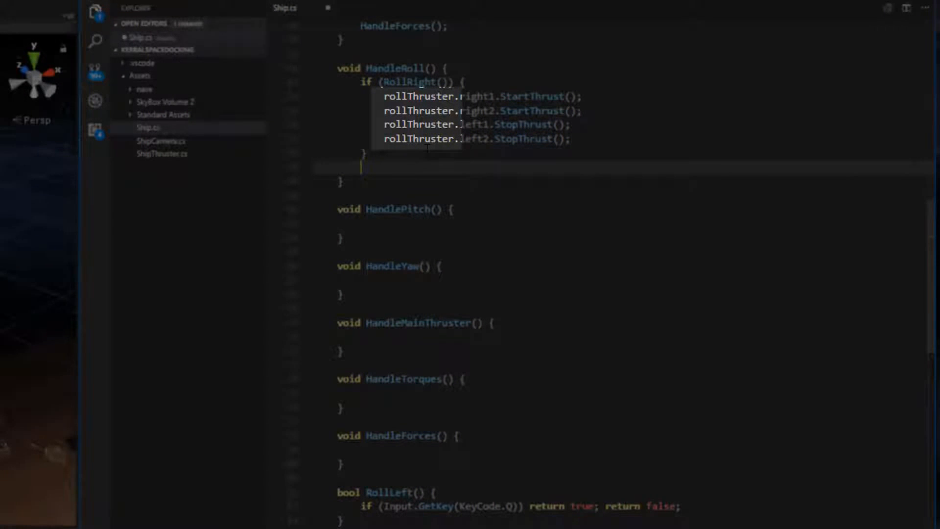
pyautogui.write('else if (RollLeft()) {')
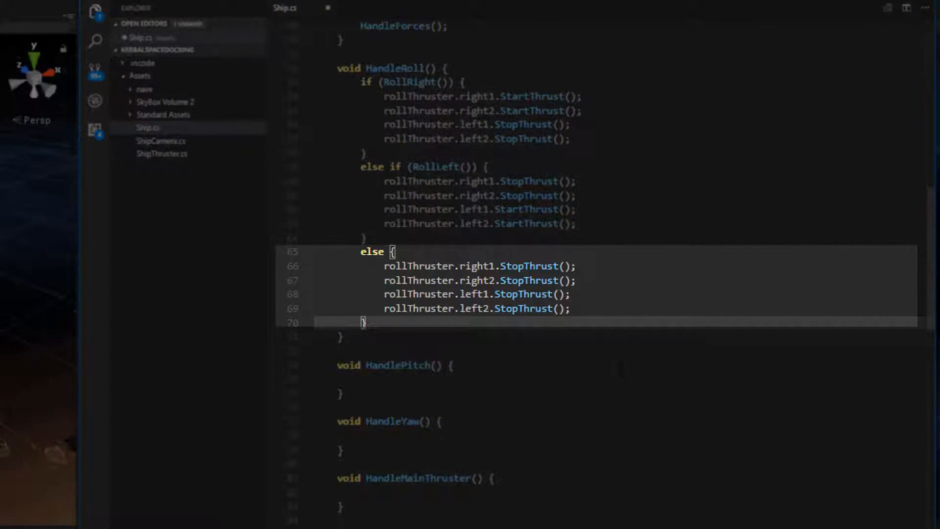
pyautogui.scroll(-3)
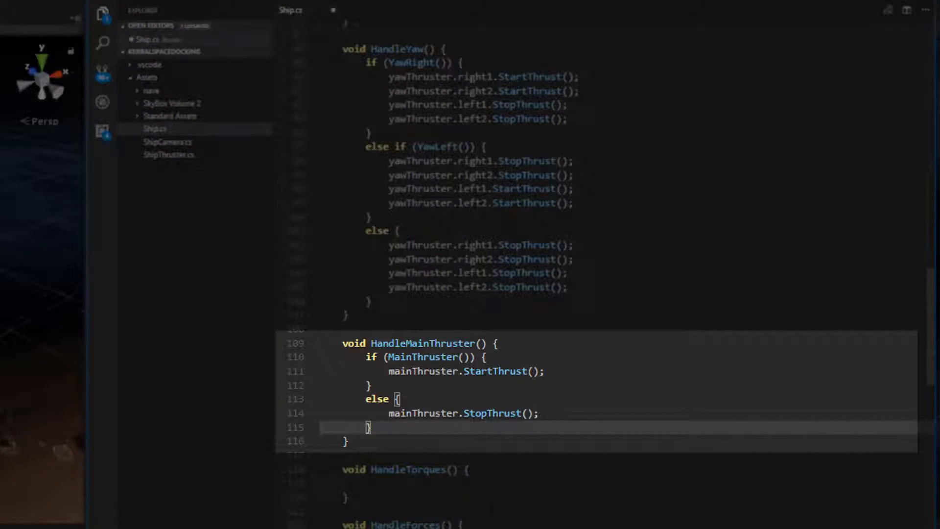
pyautogui.click(169, 154)
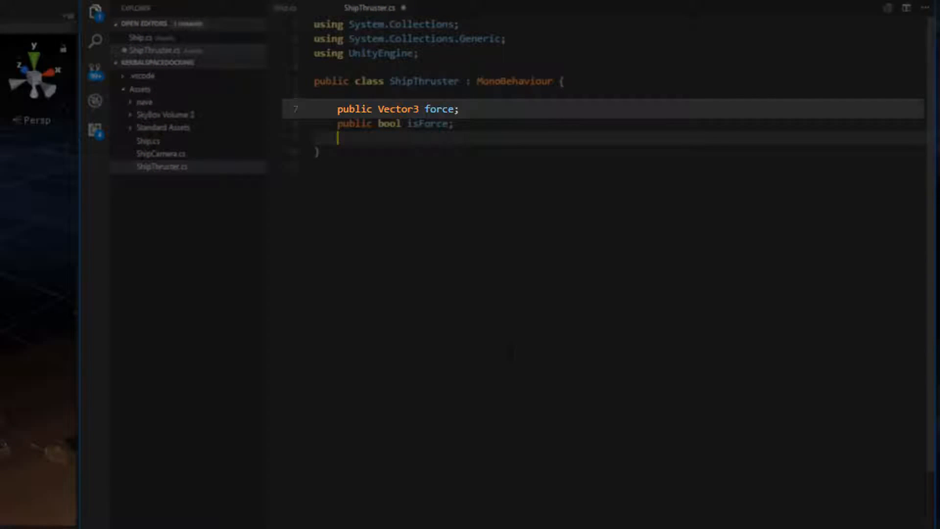
# - Add ShipThruster private fields, a Start finding ship and particles, and StartThrust using AddForce/AddTorque
pyautogui.click(395, 123)
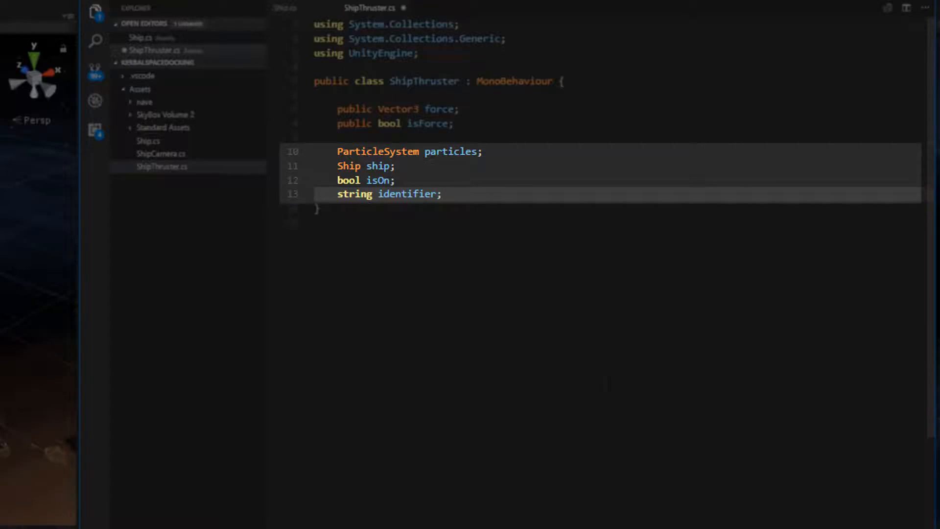
pyautogui.press('enter')
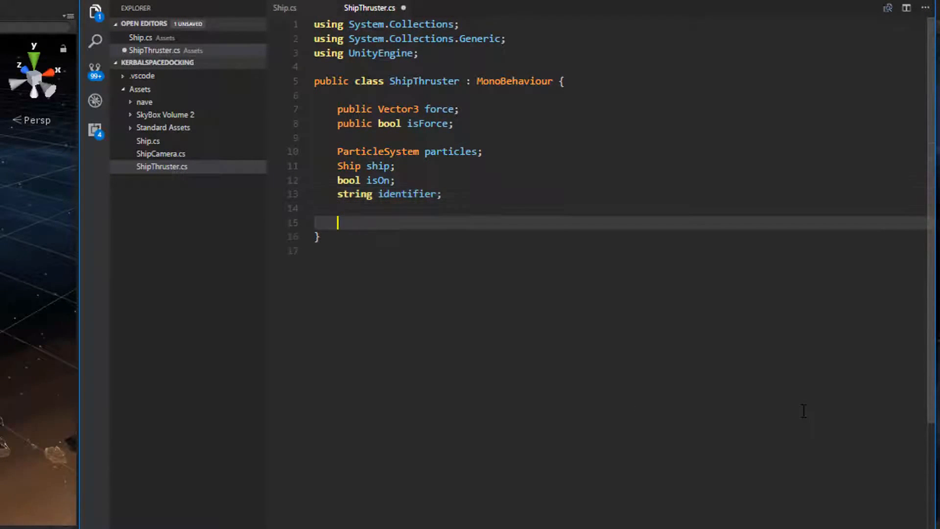
pyautogui.write('void Start() {')
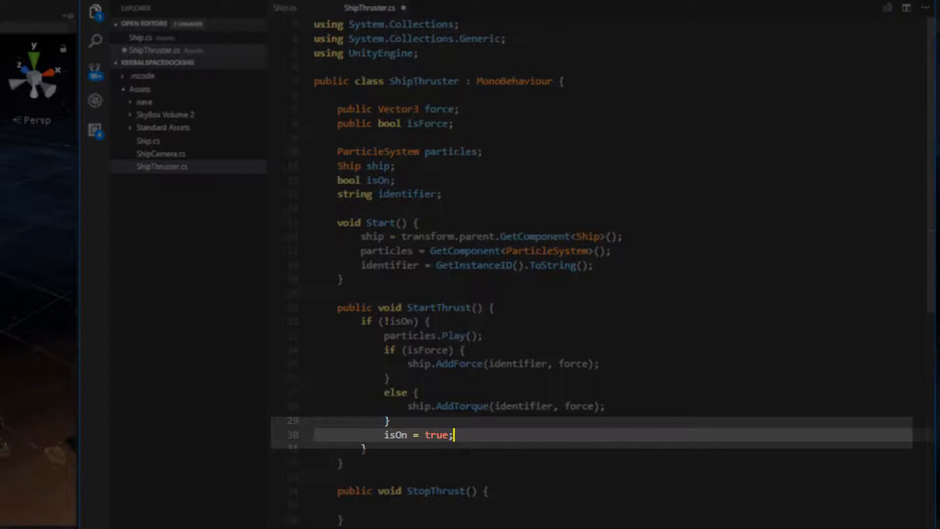
pyautogui.scroll(-3)
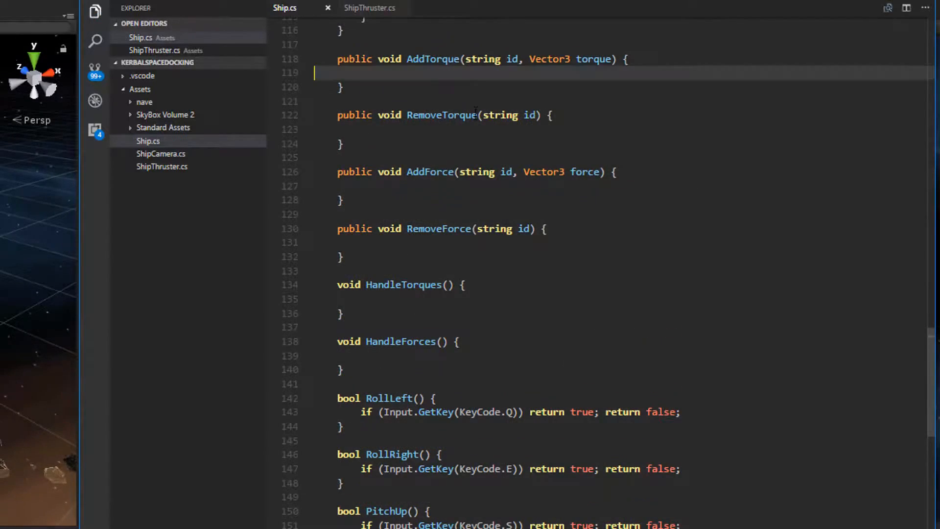
# - Fill RemoveTorque, AddForce, RemoveForce and the HandleTorques/HandleForces loops using AddRelativeTorque/AddRelativeForce
pyautogui.click(444, 115)
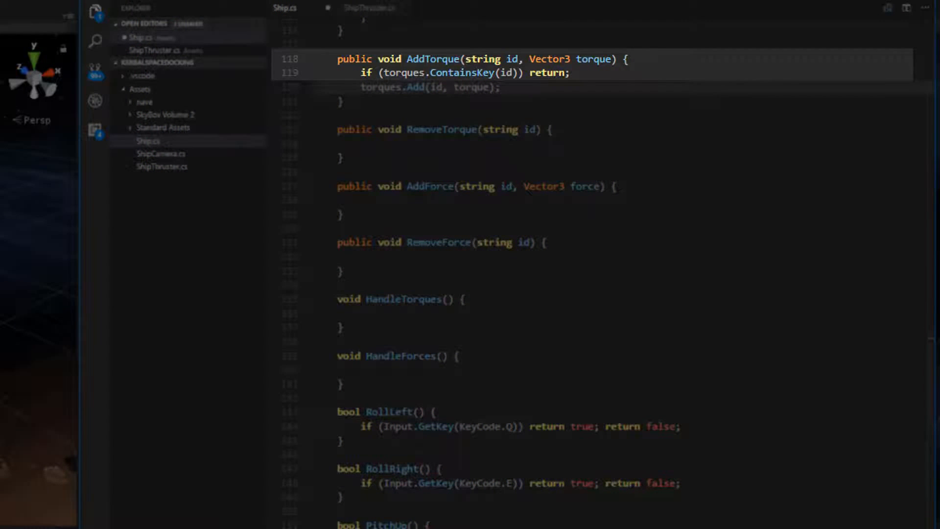
pyautogui.click(430, 87)
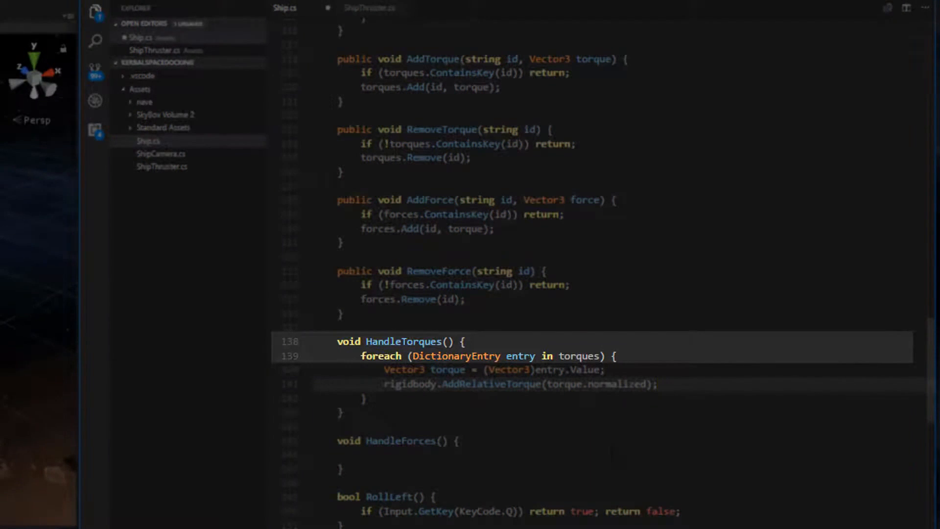
pyautogui.click(492, 369)
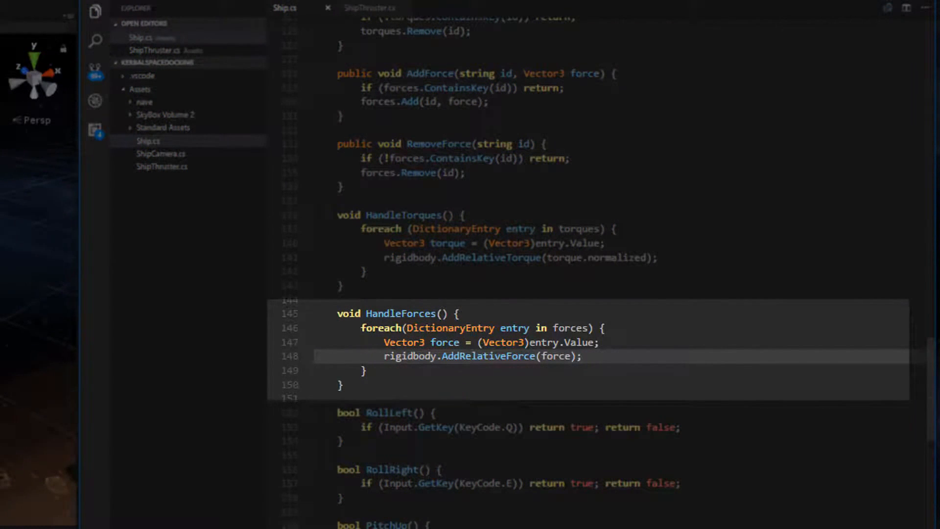
pyautogui.click(582, 356)
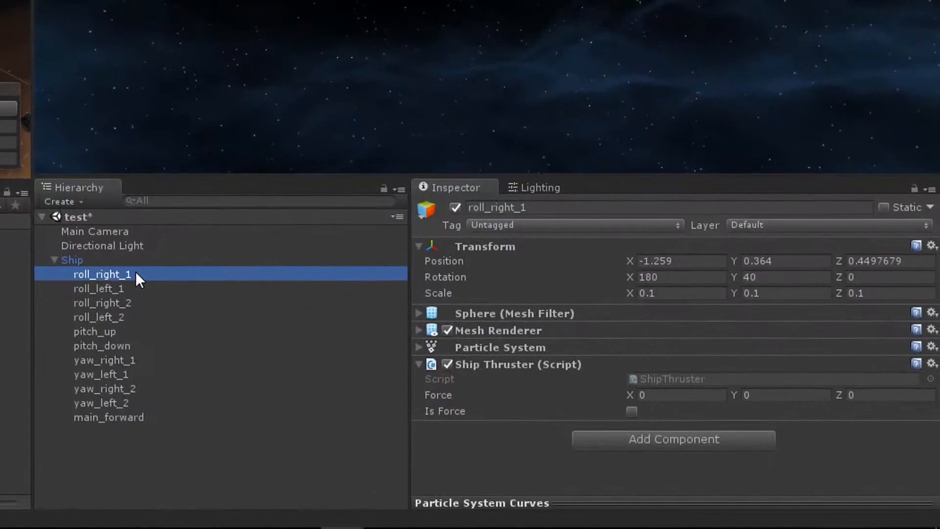
pyautogui.moveTo(141, 293)
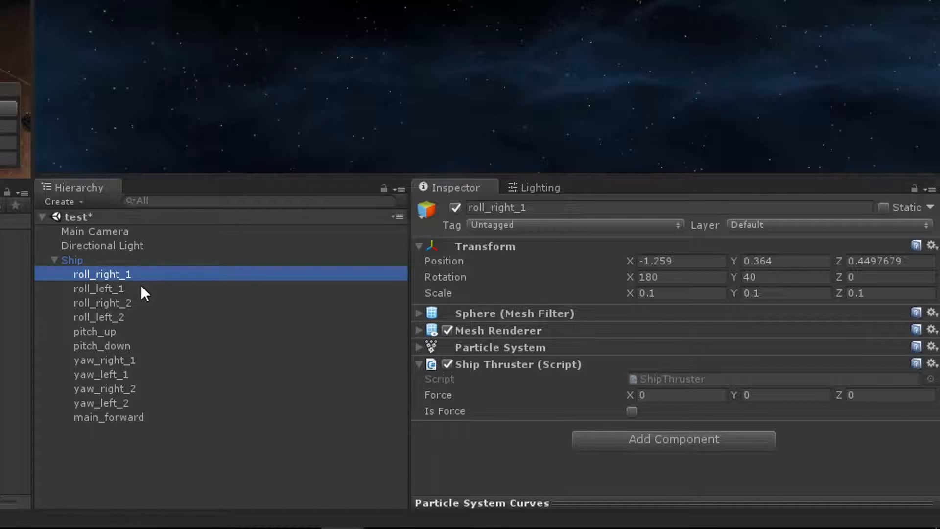
pyautogui.moveTo(149, 299)
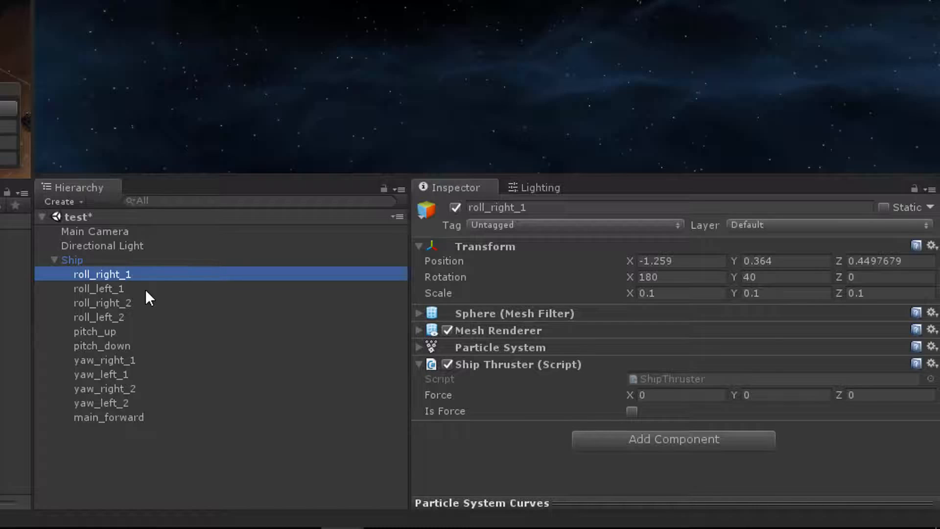
pyautogui.moveTo(136, 307)
pyautogui.write('5')
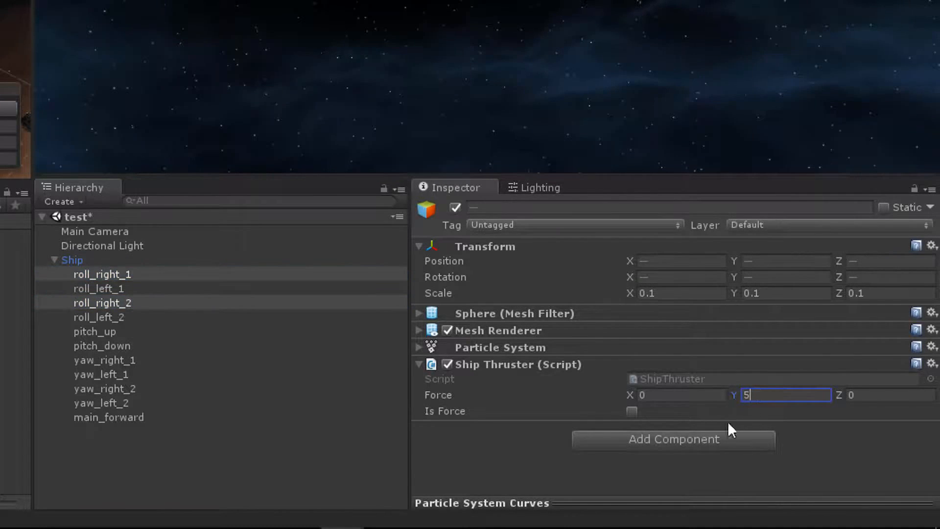
# - Set Ship Thruster forces on the roll thruster pairs and the pitch_up/pitch_down X forces
pyautogui.click(99, 288)
pyautogui.write('-5')
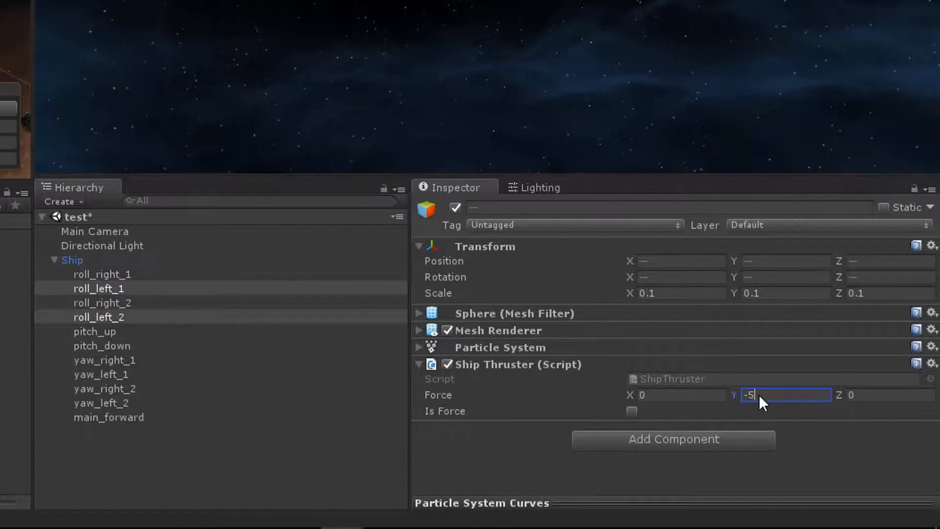
pyautogui.click(88, 330)
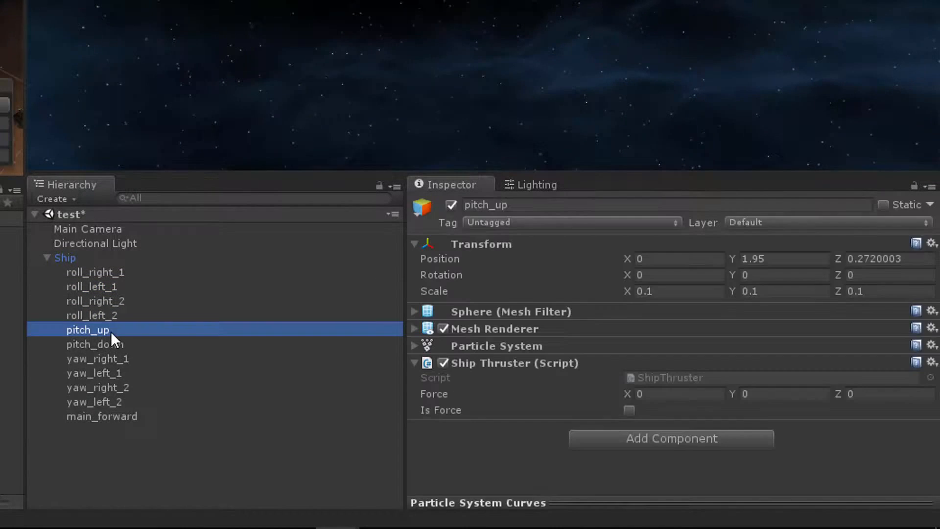
pyautogui.click(678, 394)
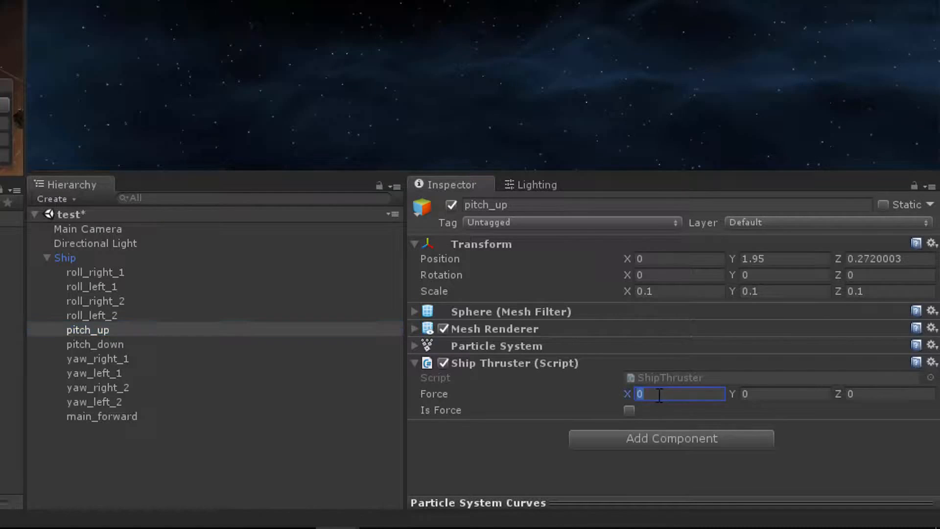
pyautogui.click(94, 343)
pyautogui.write('5')
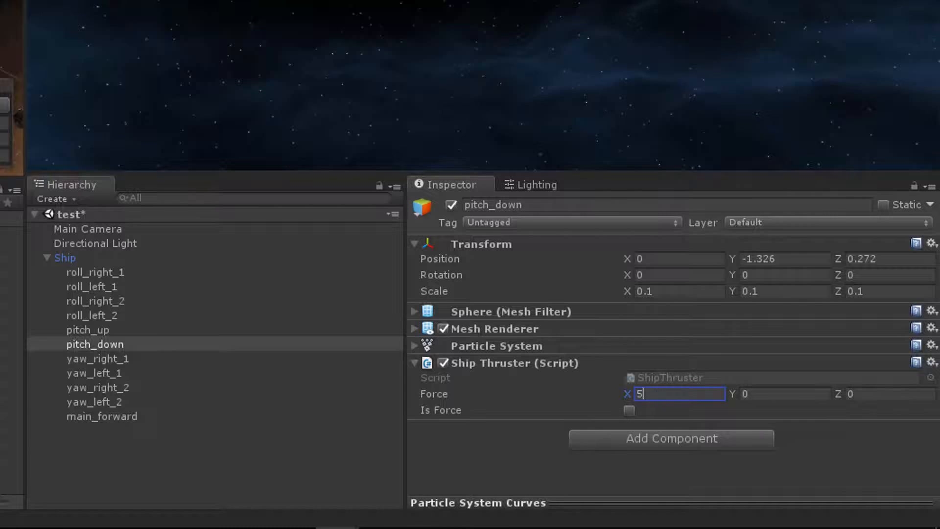
# - Set the yaw thrusters' Z forces (-5 on the left pair) and make main_forward a force thruster with -100
pyautogui.click(95, 358)
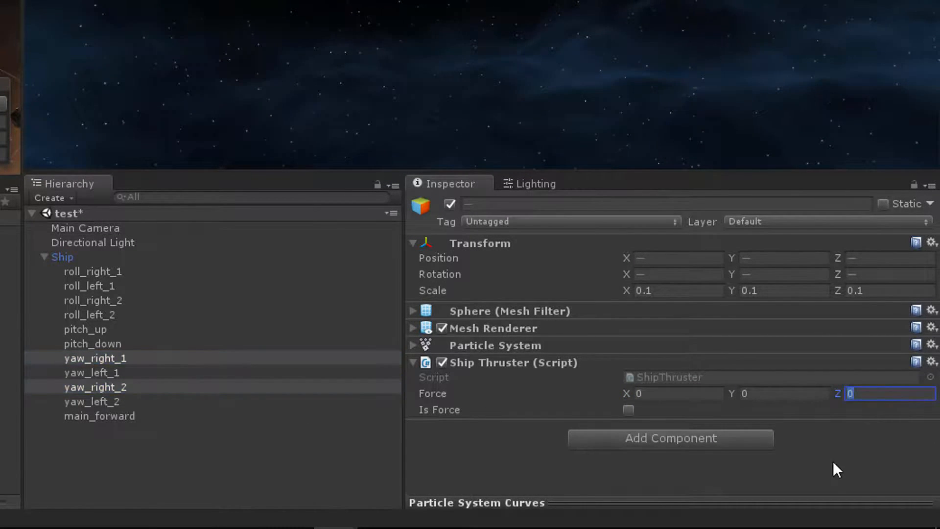
pyautogui.click(92, 372)
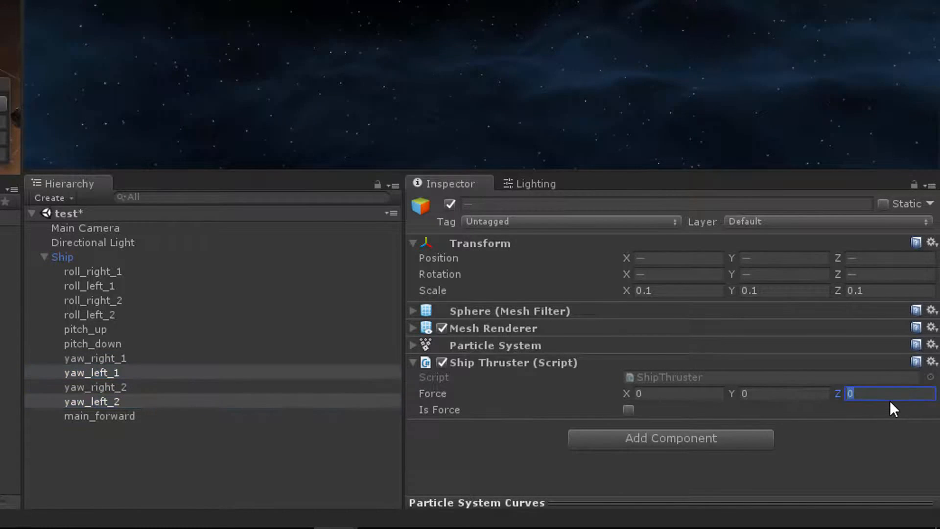
pyautogui.write('-5')
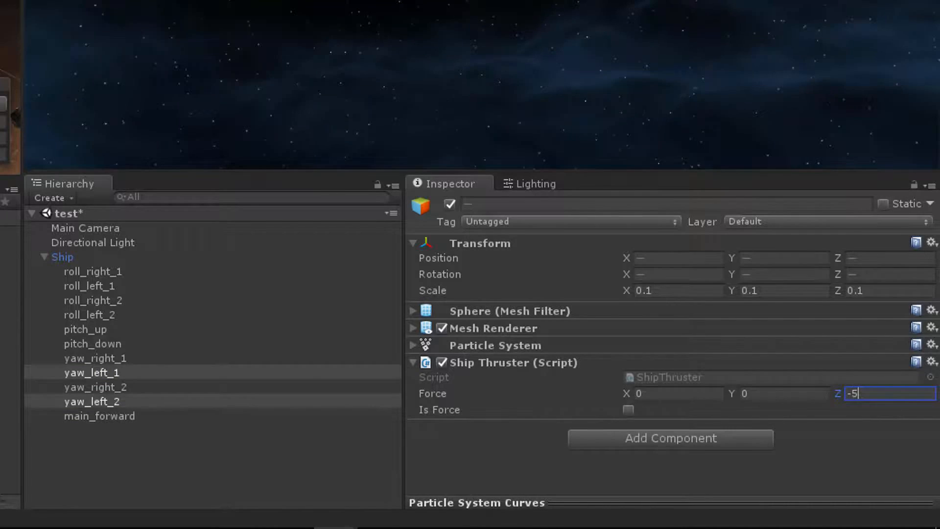
pyautogui.click(98, 416)
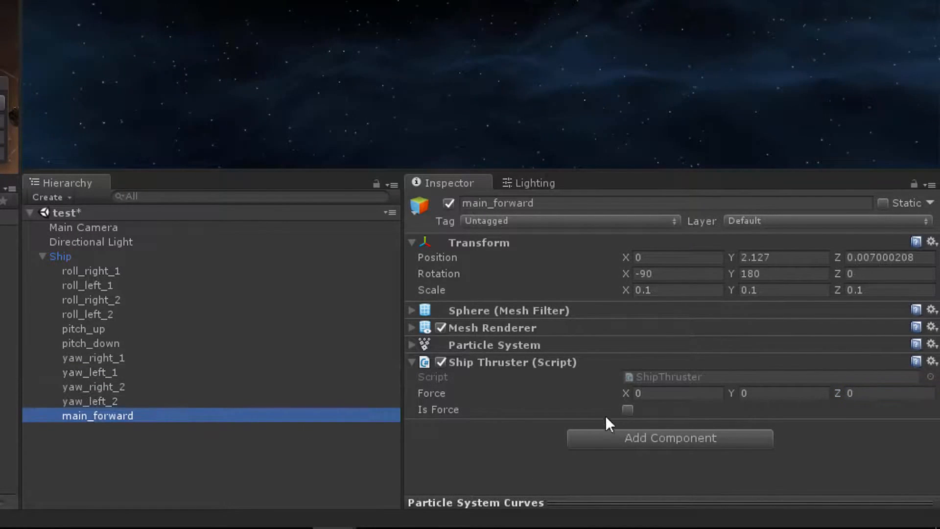
pyautogui.click(628, 409)
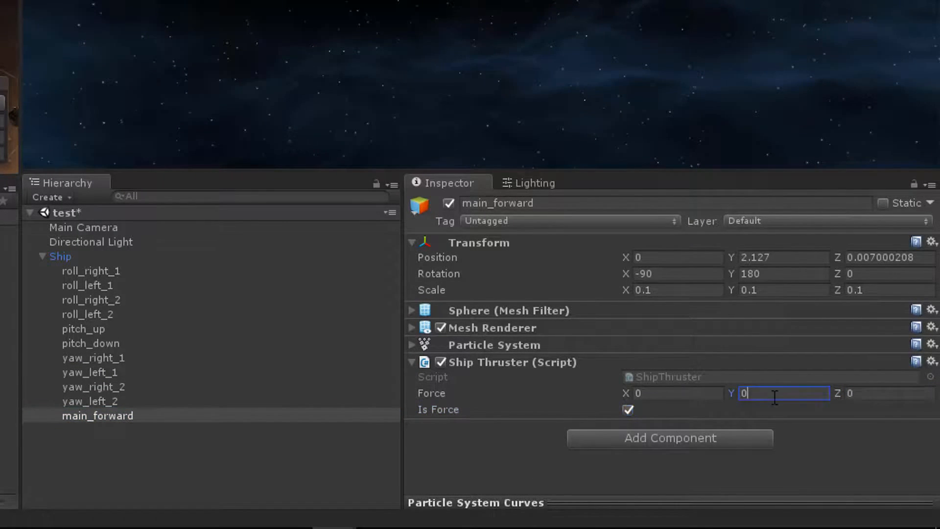
pyautogui.write('-100')
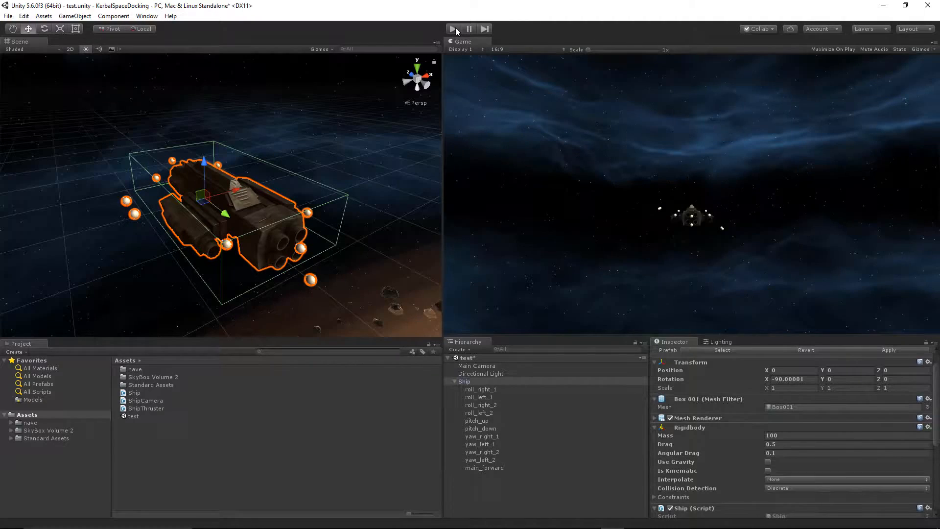
pyautogui.click(454, 29)
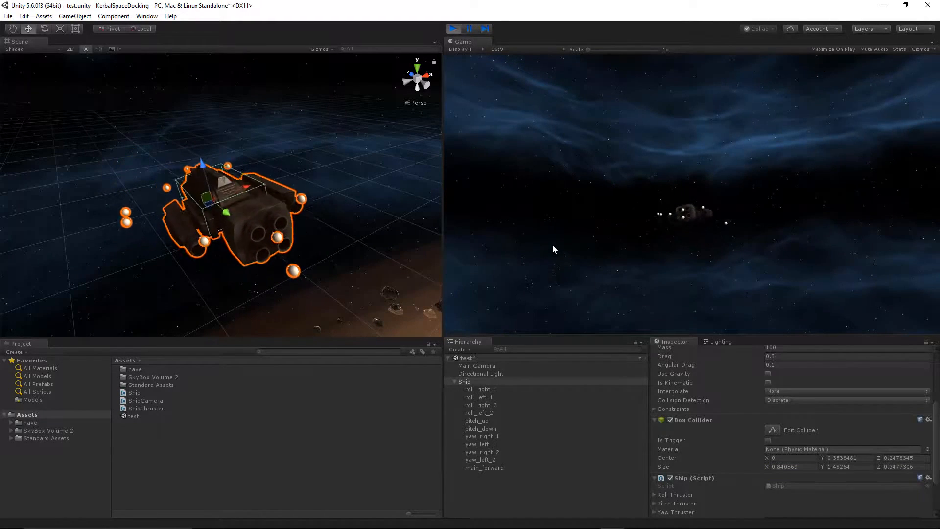
pyautogui.click(769, 439)
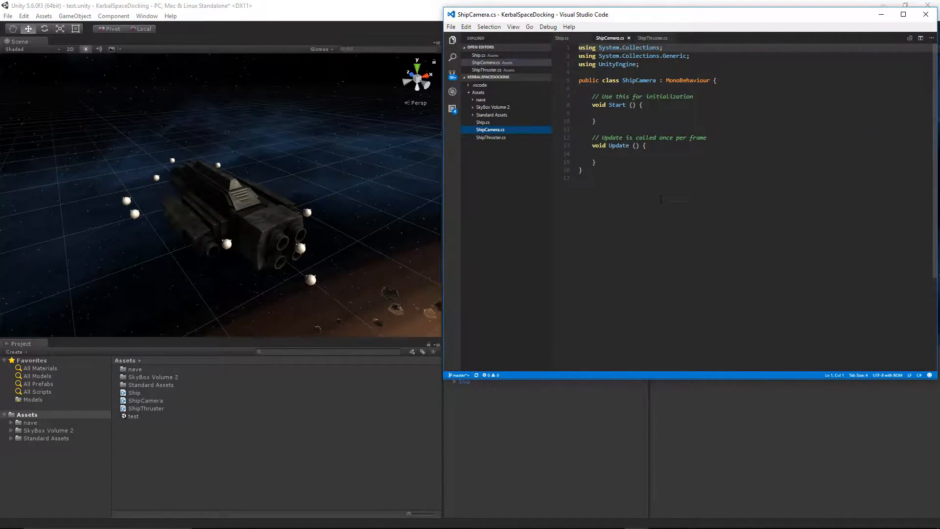
# - Replace ShipCamera.cs's template with target/offset fields, FixedUpdate, Orbit, MoveToTarget and LookAtTarget
pyautogui.click(145, 400)
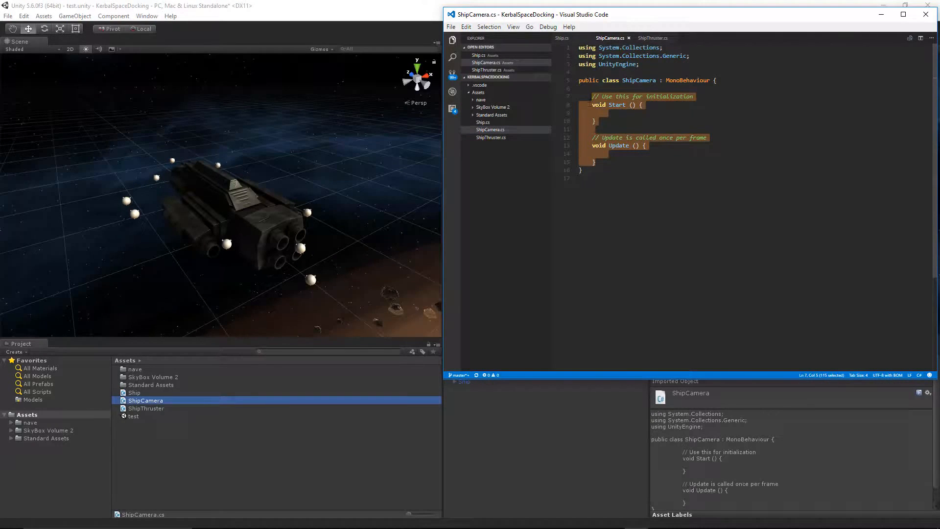
pyautogui.press('Delete')
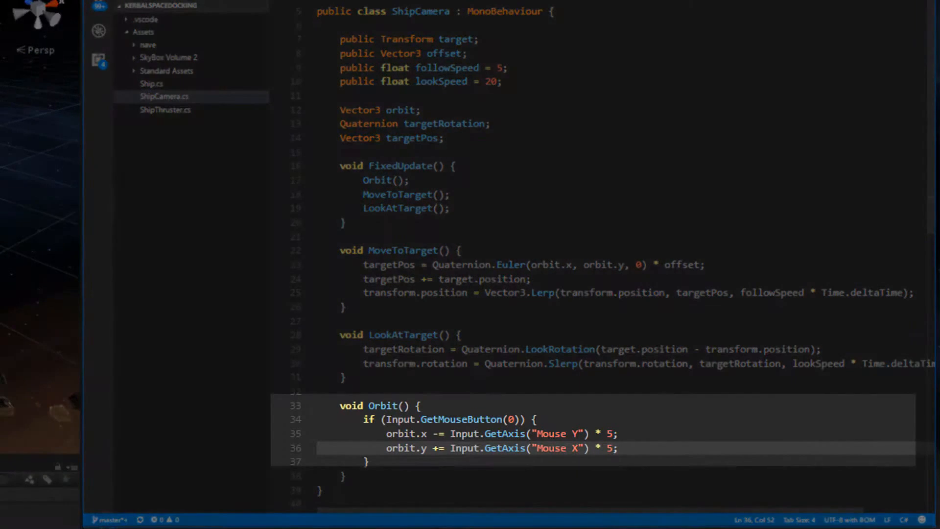
pyautogui.click(612, 448)
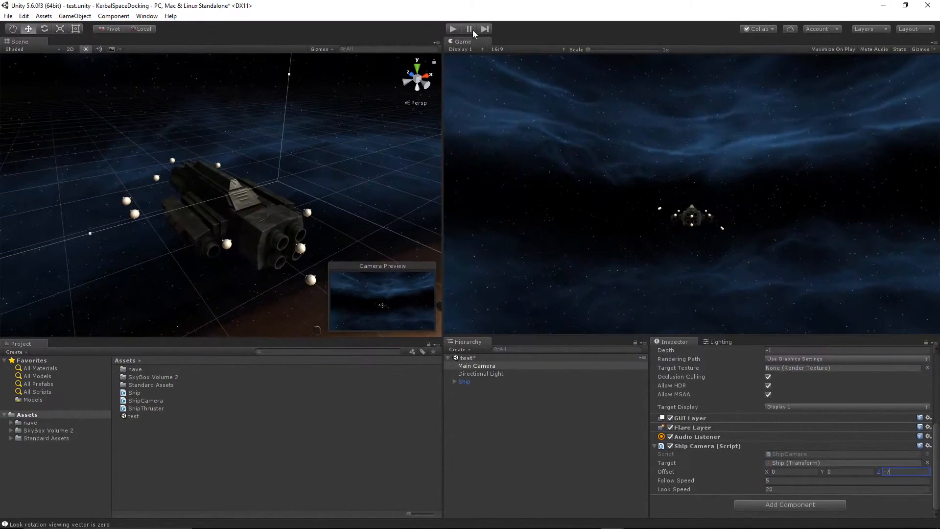
# - Run the scene in play mode to test the Ship Camera following the Ship
pyautogui.click(470, 389)
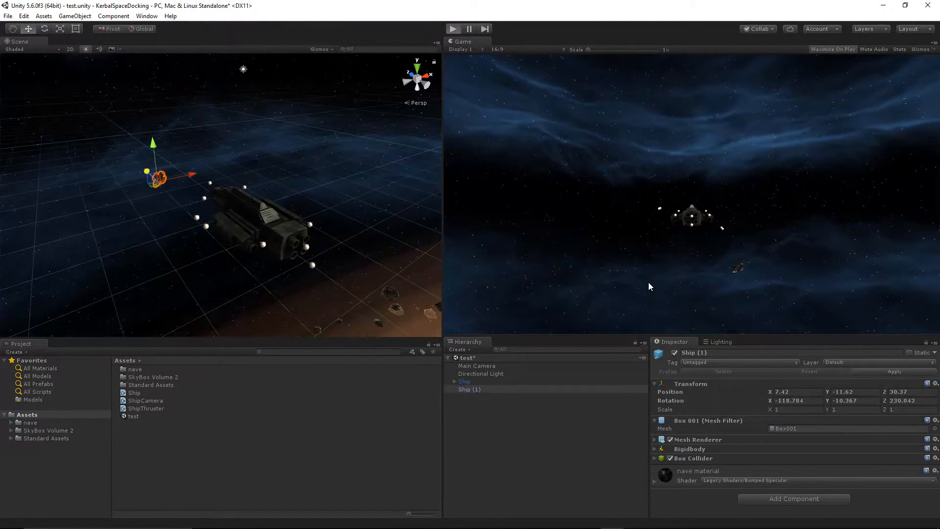